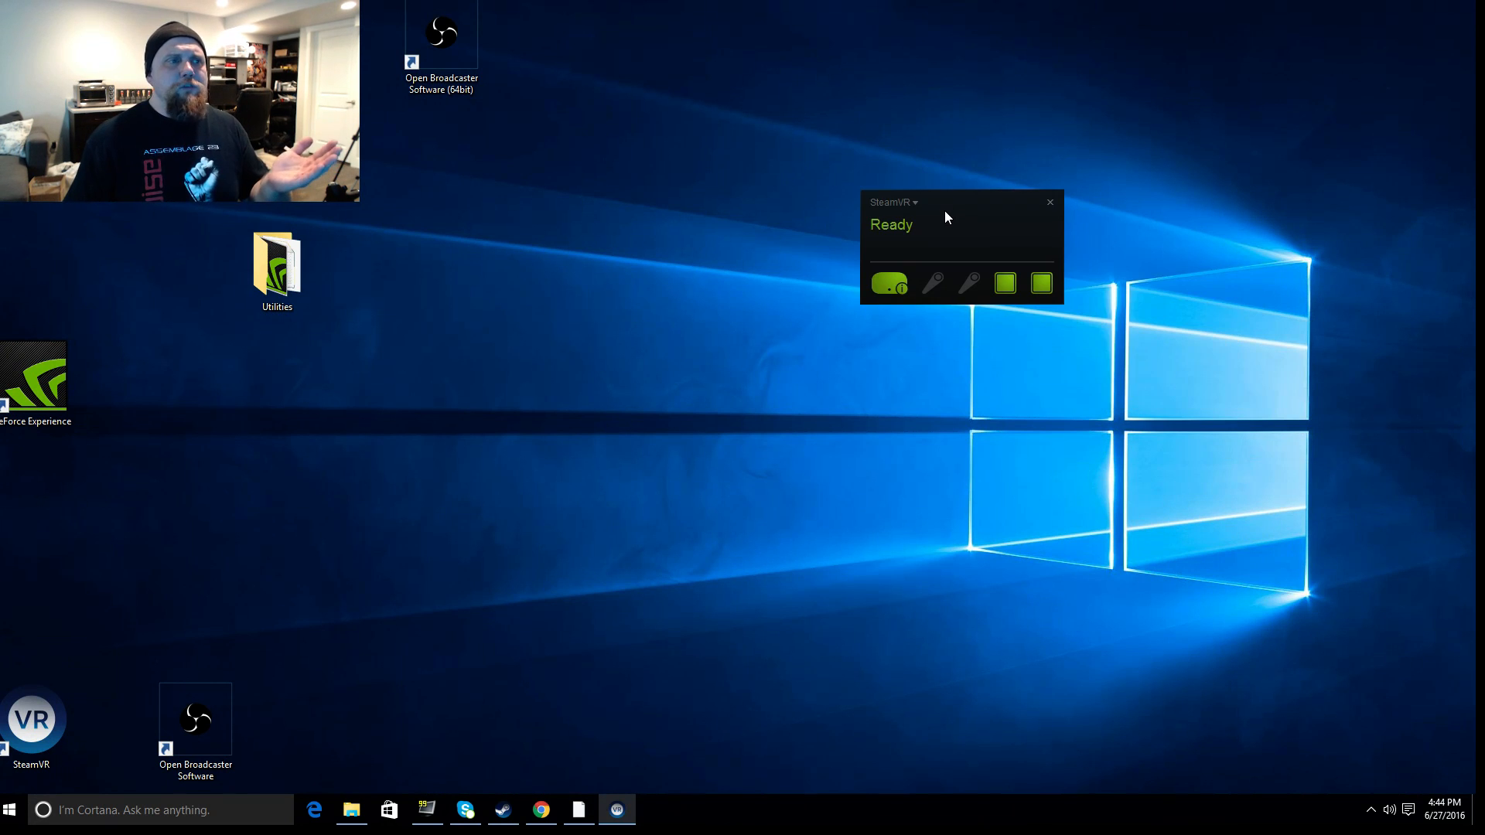
pyautogui.moveTo(934, 245)
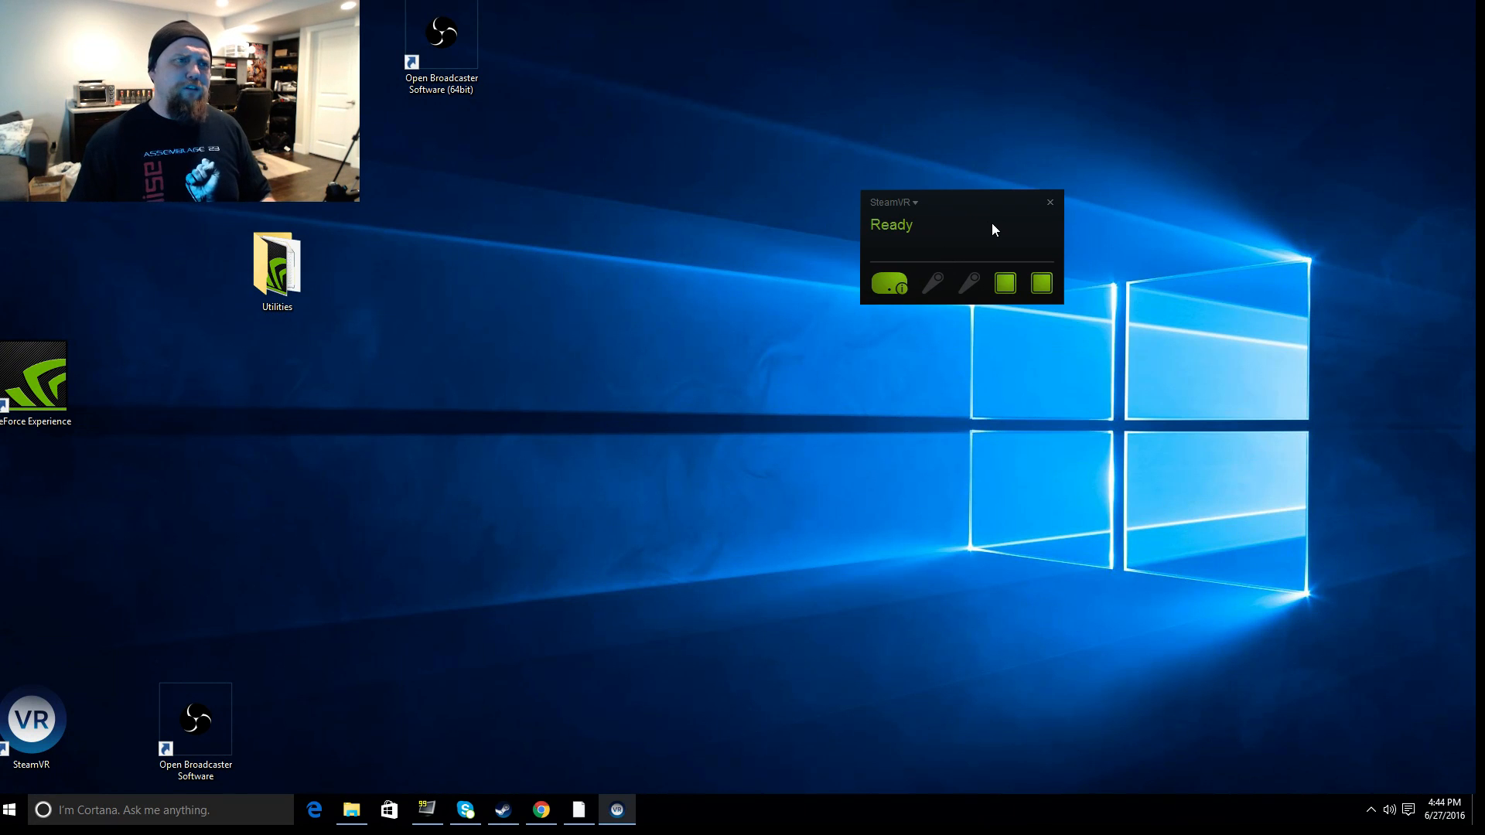
pyautogui.moveTo(980, 226)
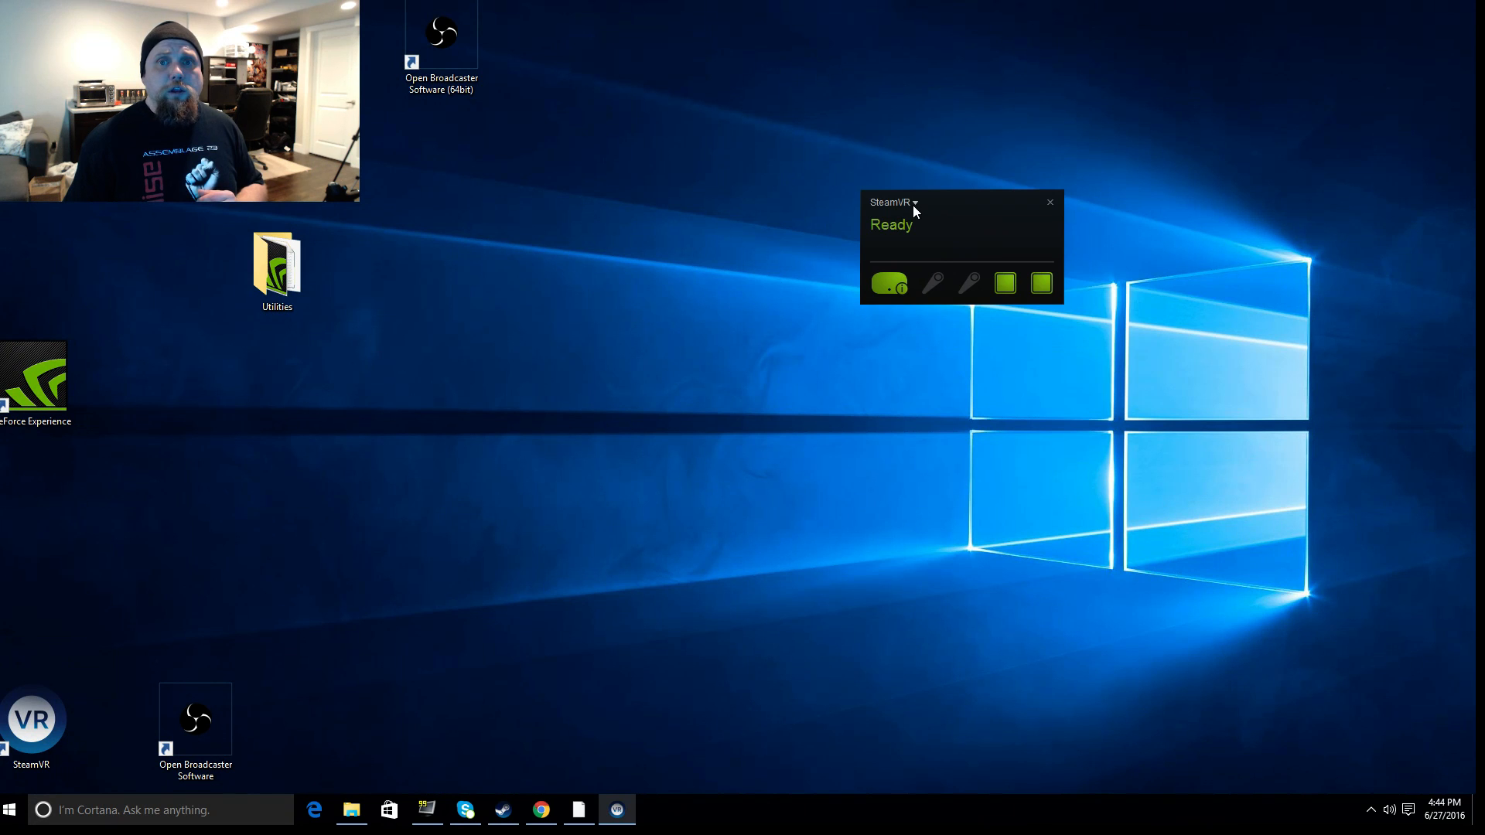
# Open the SteamVR dropdown menu, reopening it after tracking is briefly lost.
pyautogui.click(892, 203)
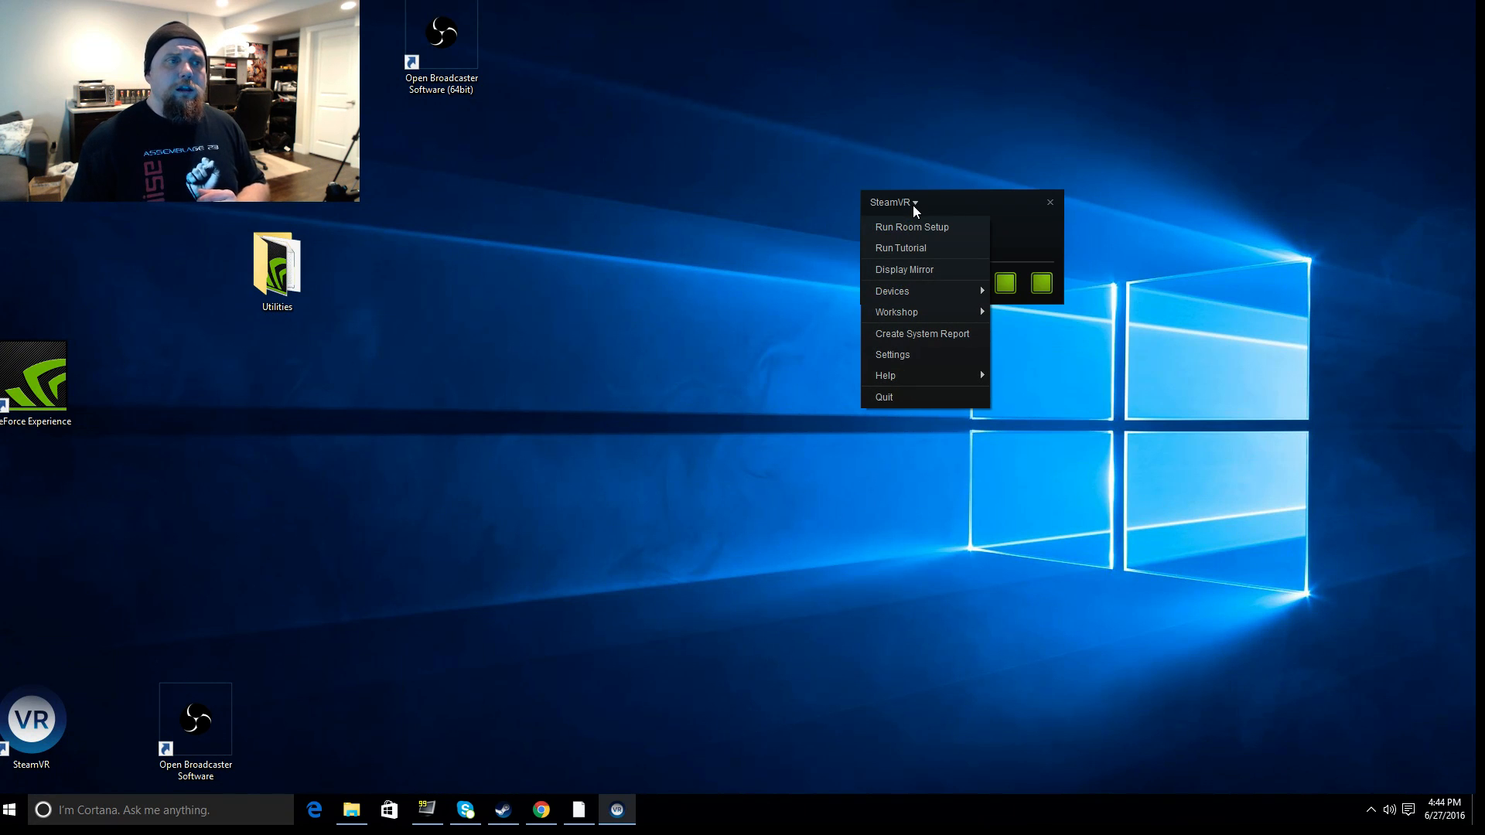
pyautogui.moveTo(907, 212)
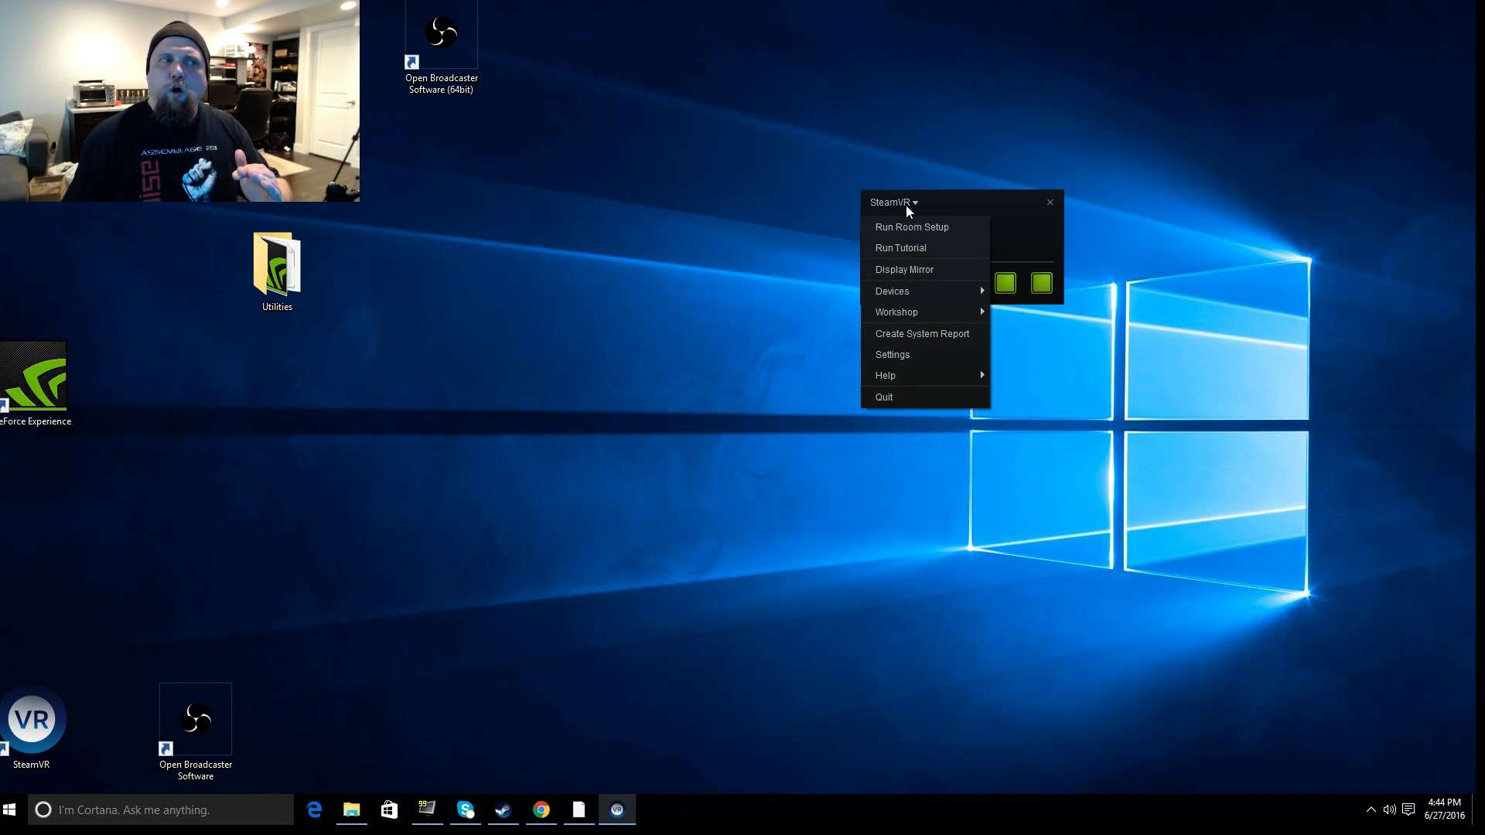
pyautogui.moveTo(912, 227)
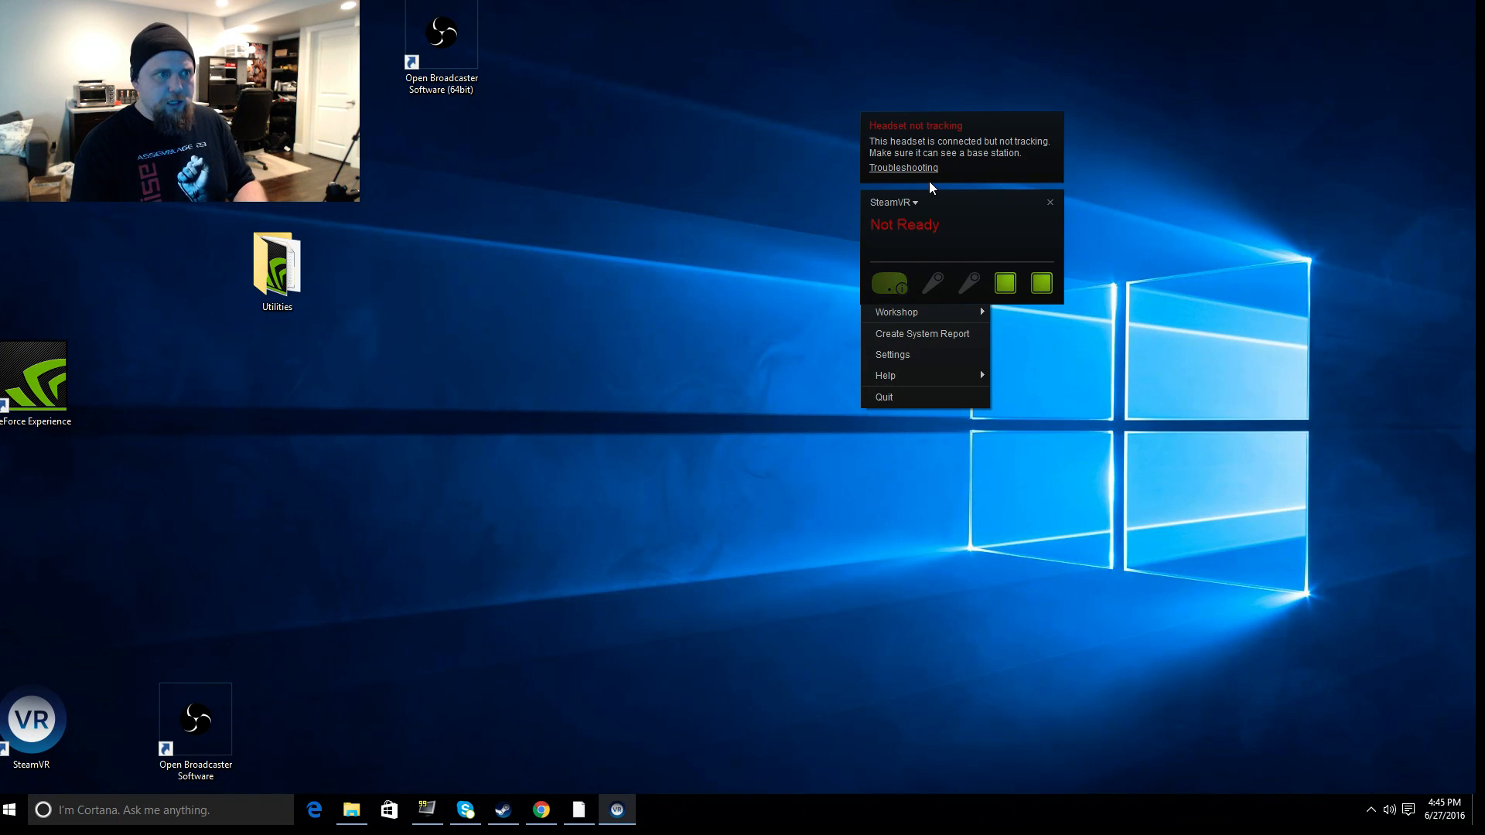
pyautogui.moveTo(916, 204)
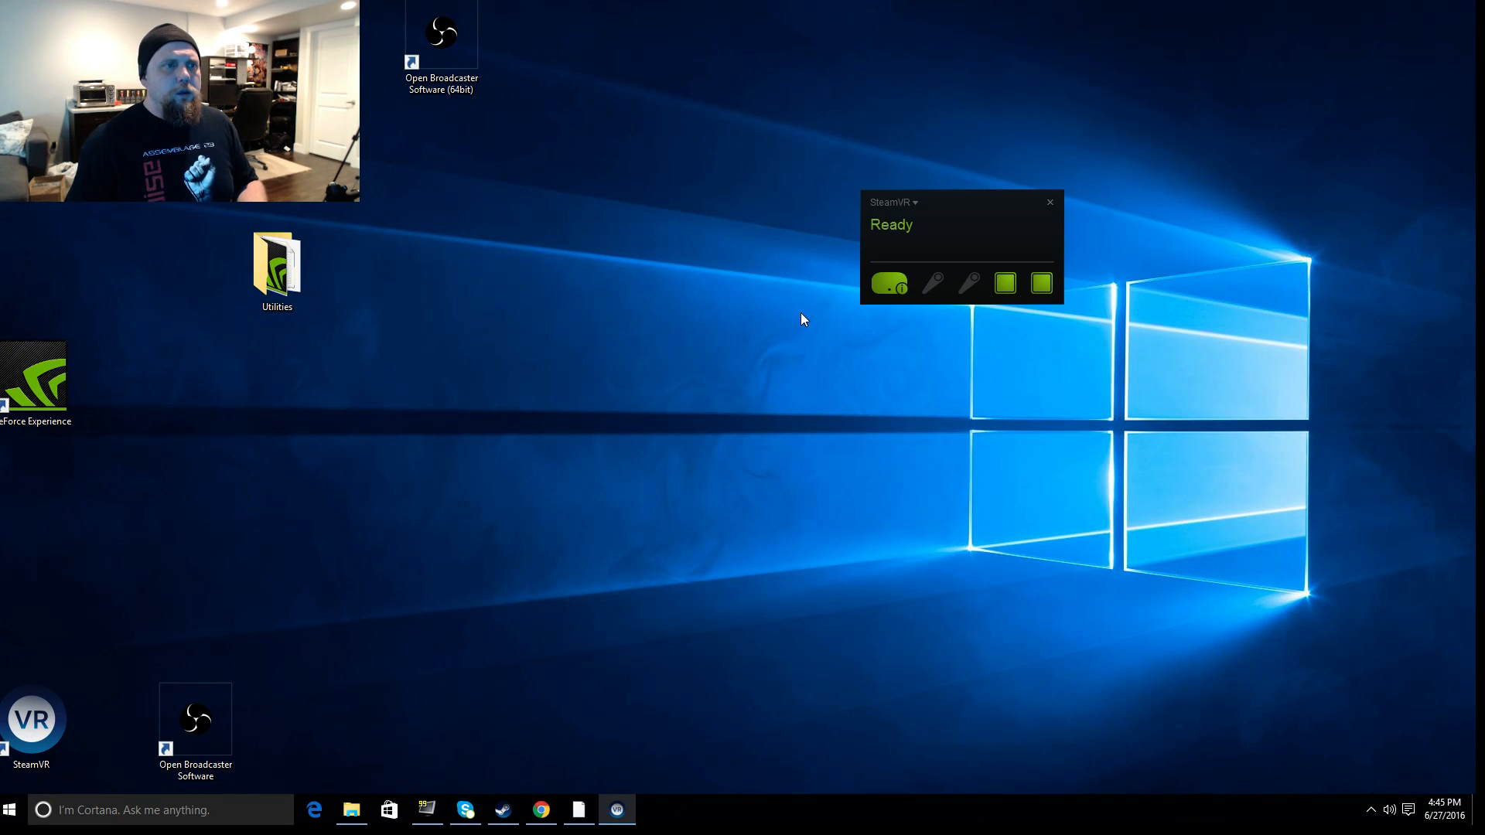
pyautogui.click(891, 202)
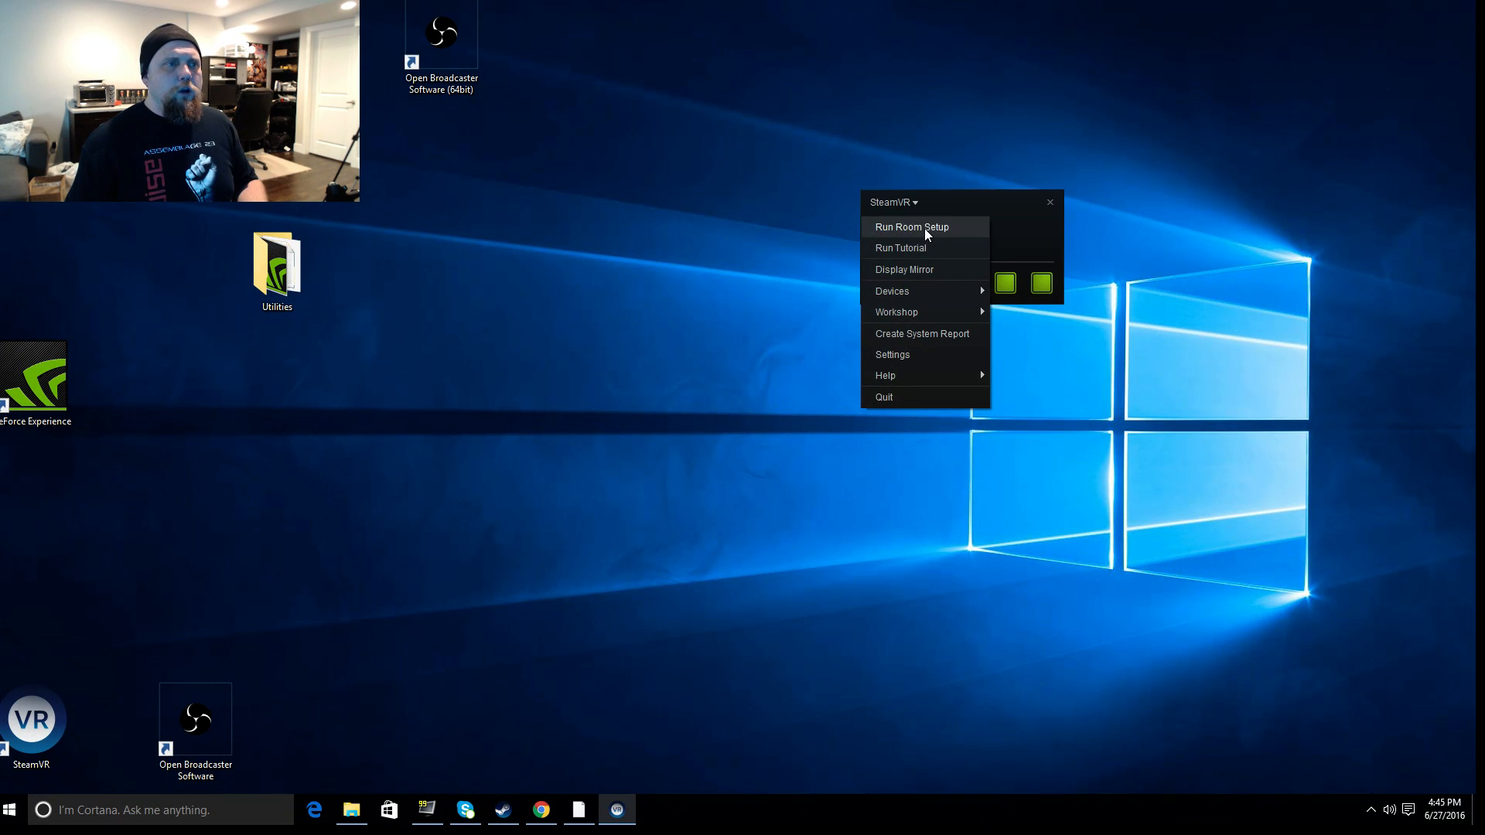
pyautogui.click(912, 227)
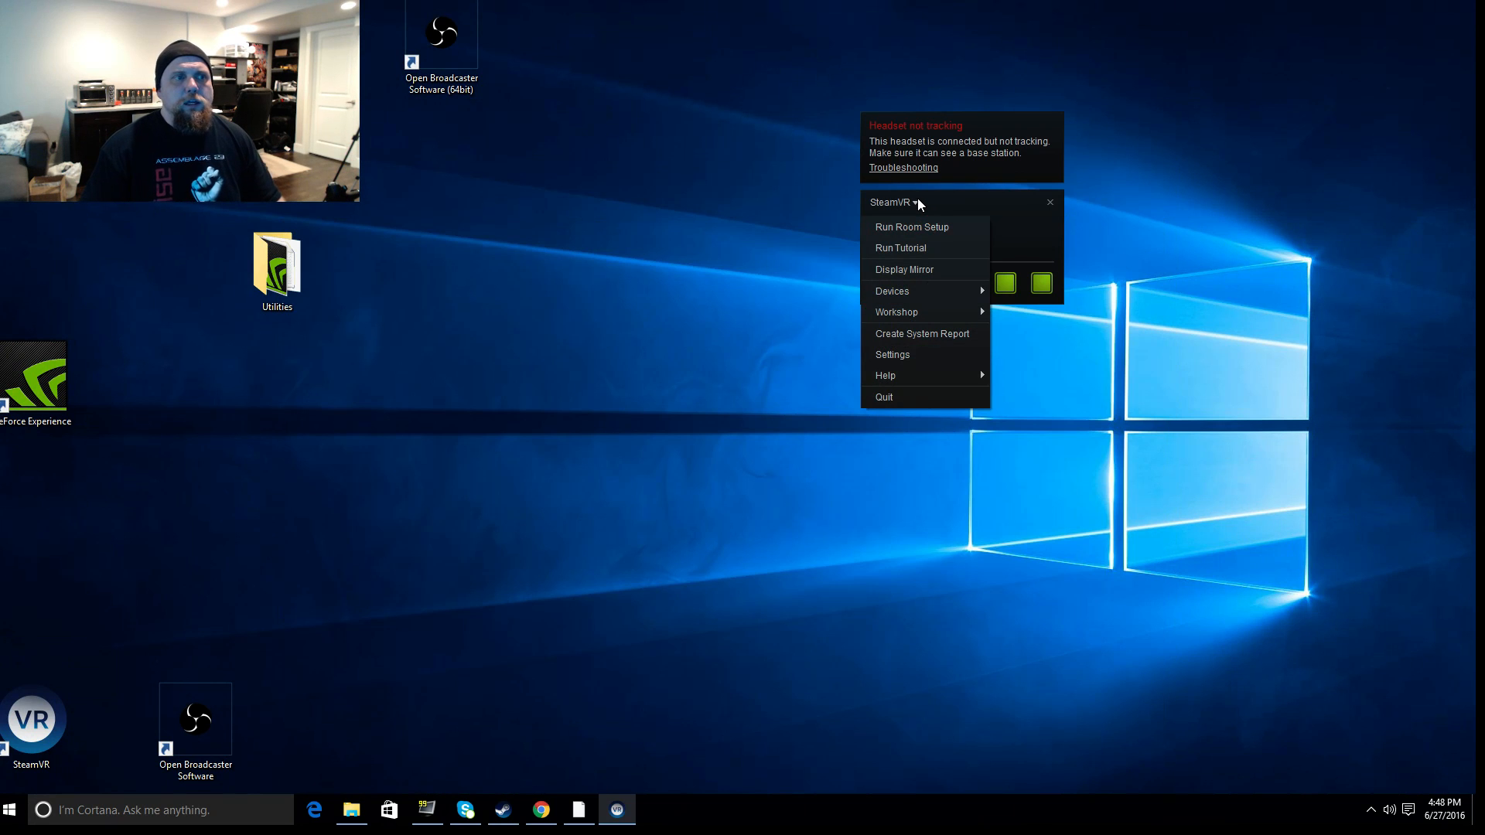
pyautogui.moveTo(915, 270)
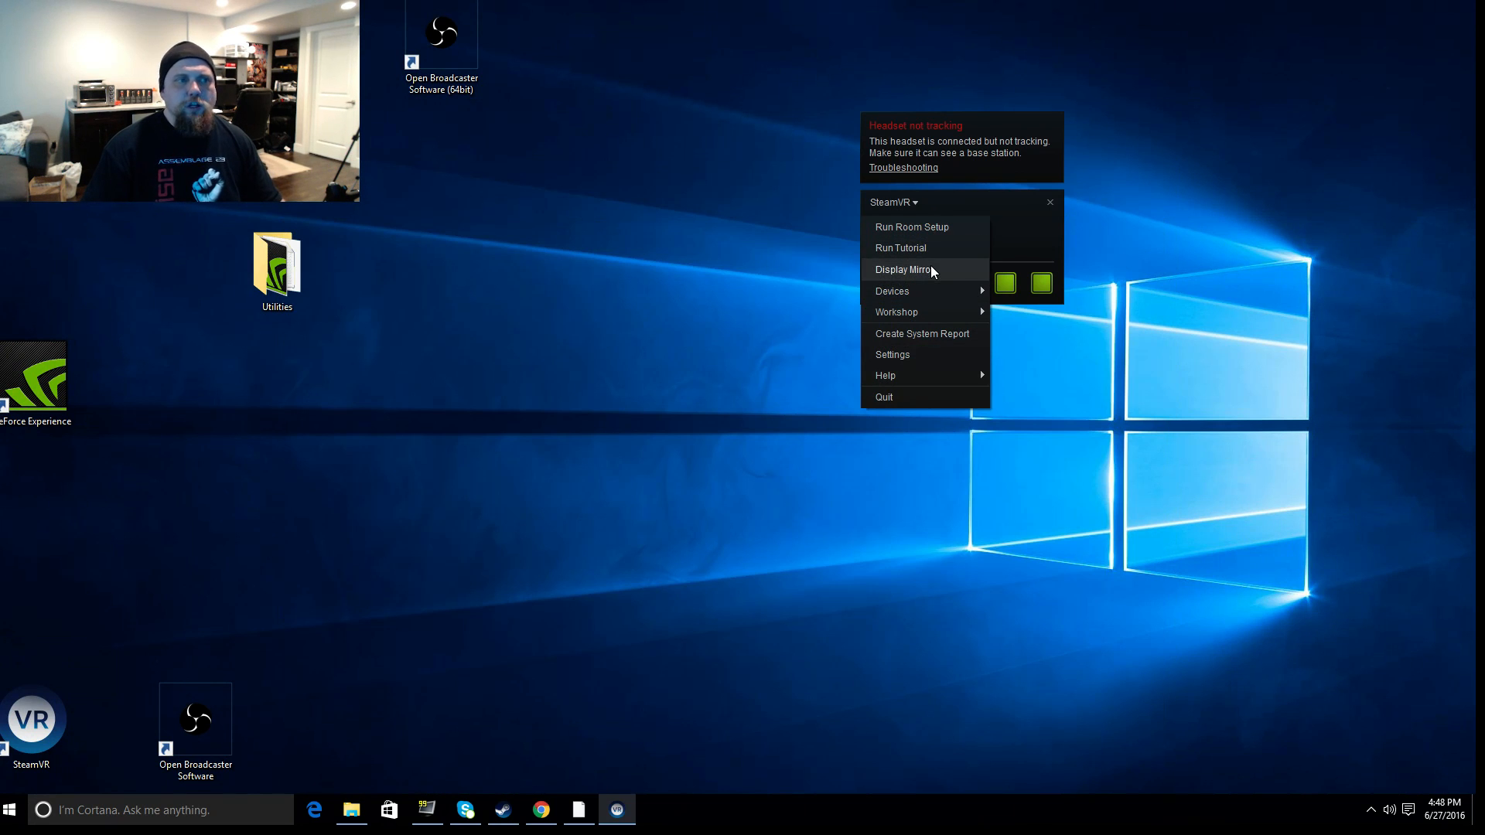
# Open the headset Display Mirror, then close the mirror window.
pyautogui.click(903, 270)
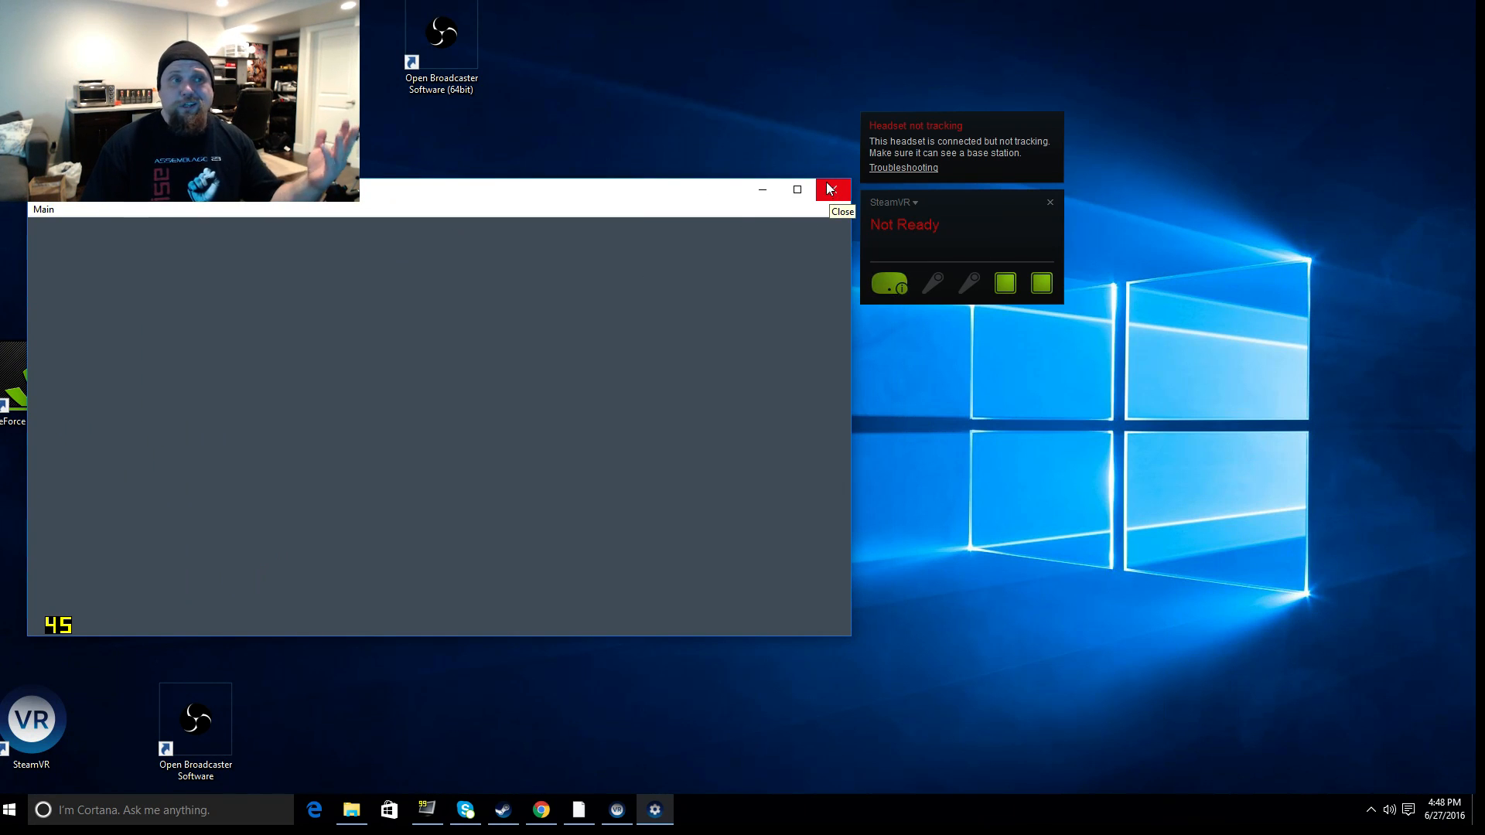
pyautogui.click(831, 189)
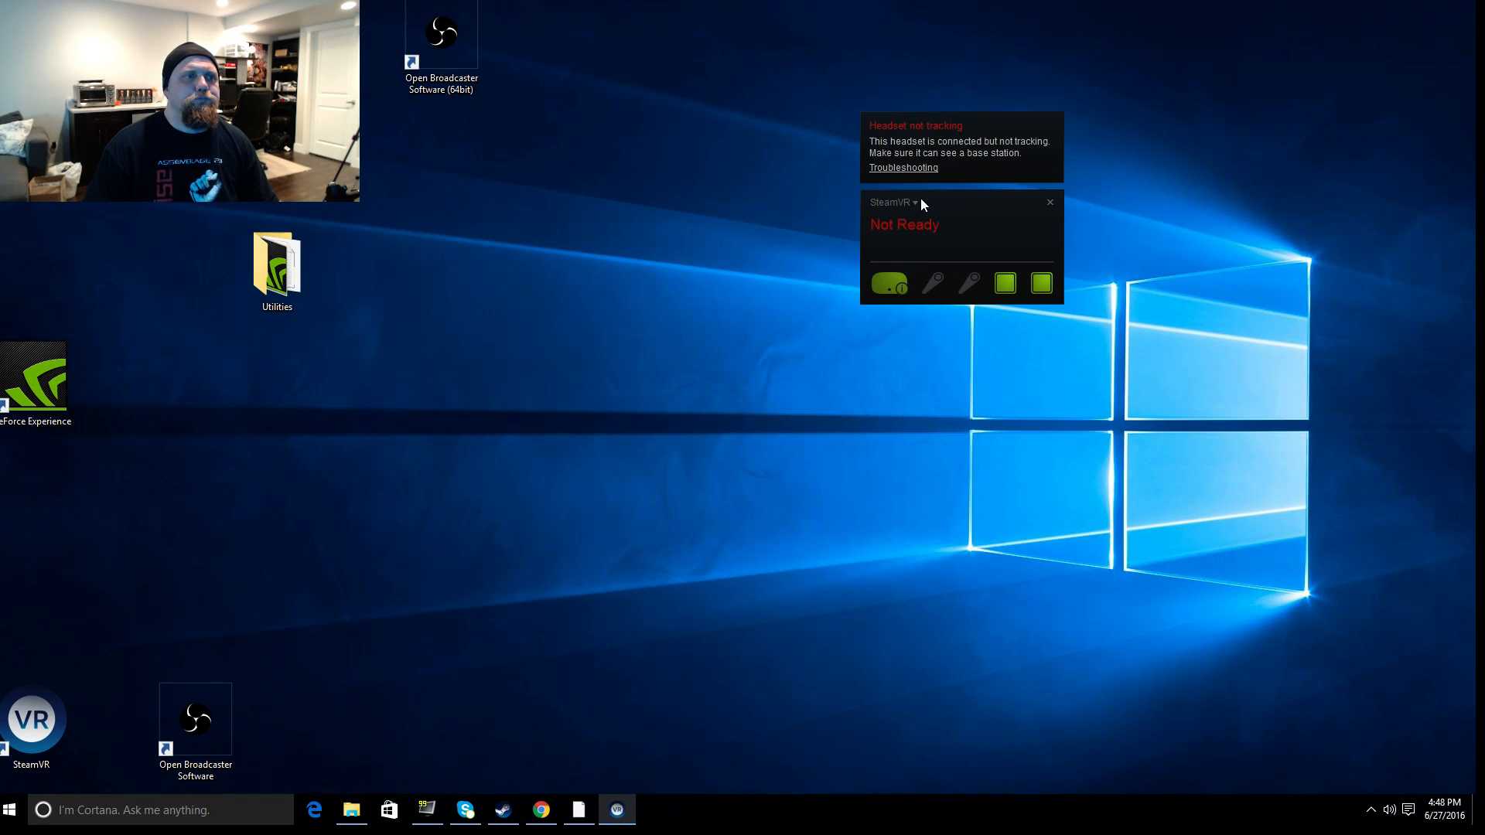
# Reopen the SteamVR dropdown menu showing Room Setup, Devices, Settings and Quit.
pyautogui.click(891, 202)
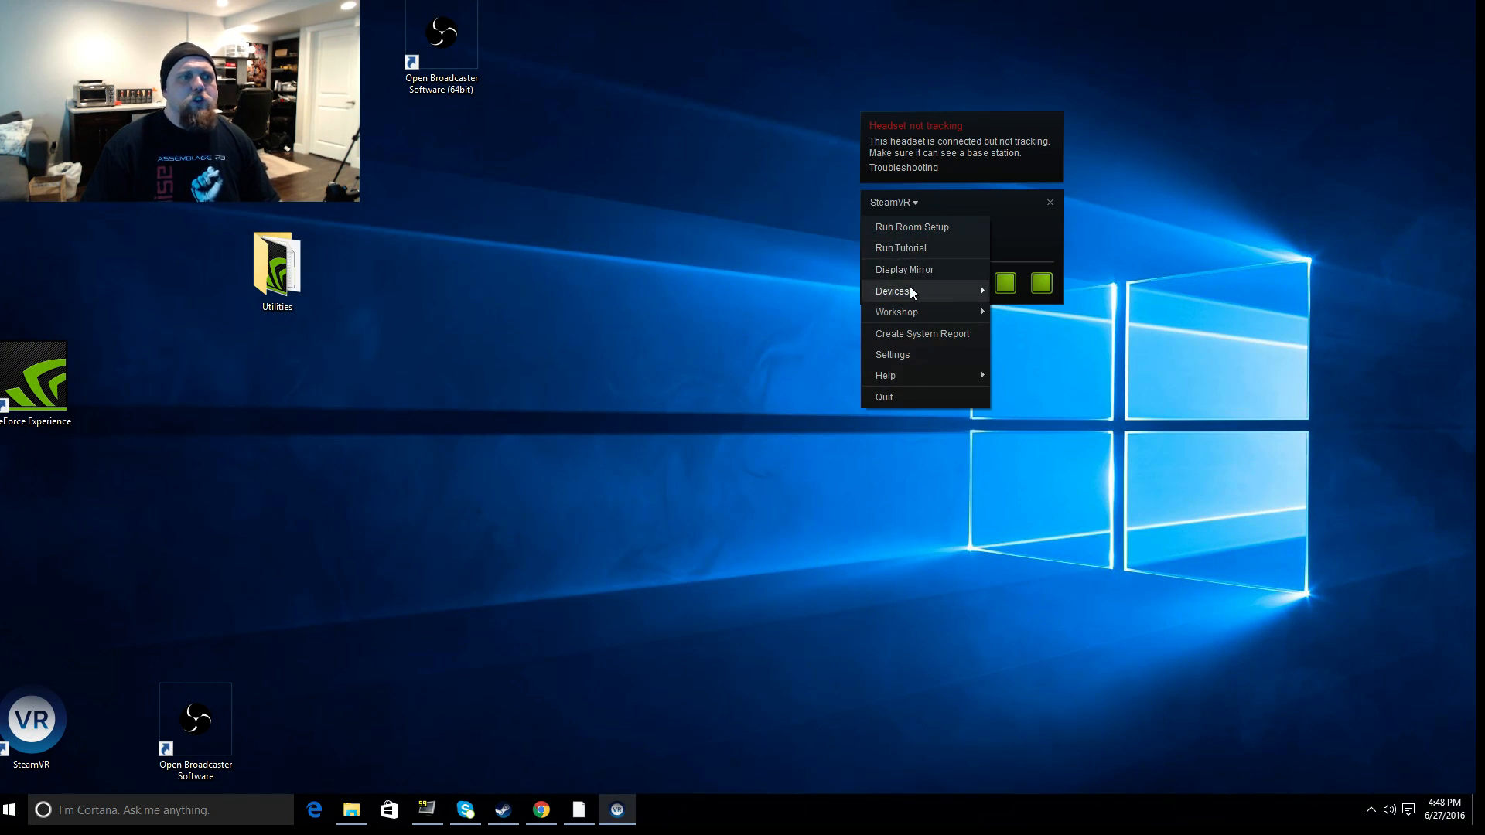
pyautogui.moveTo(891, 291)
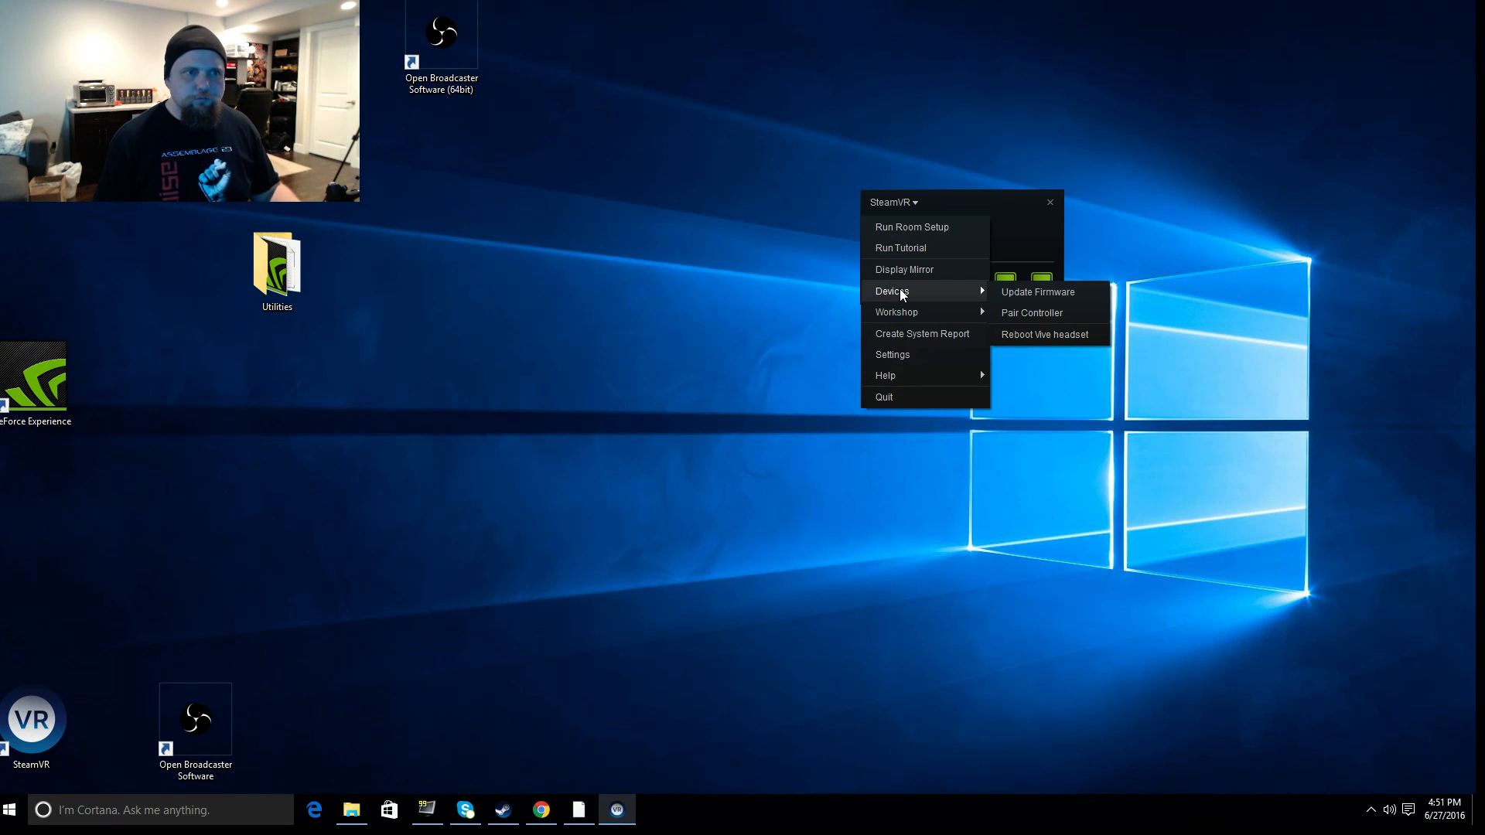
pyautogui.moveTo(898, 299)
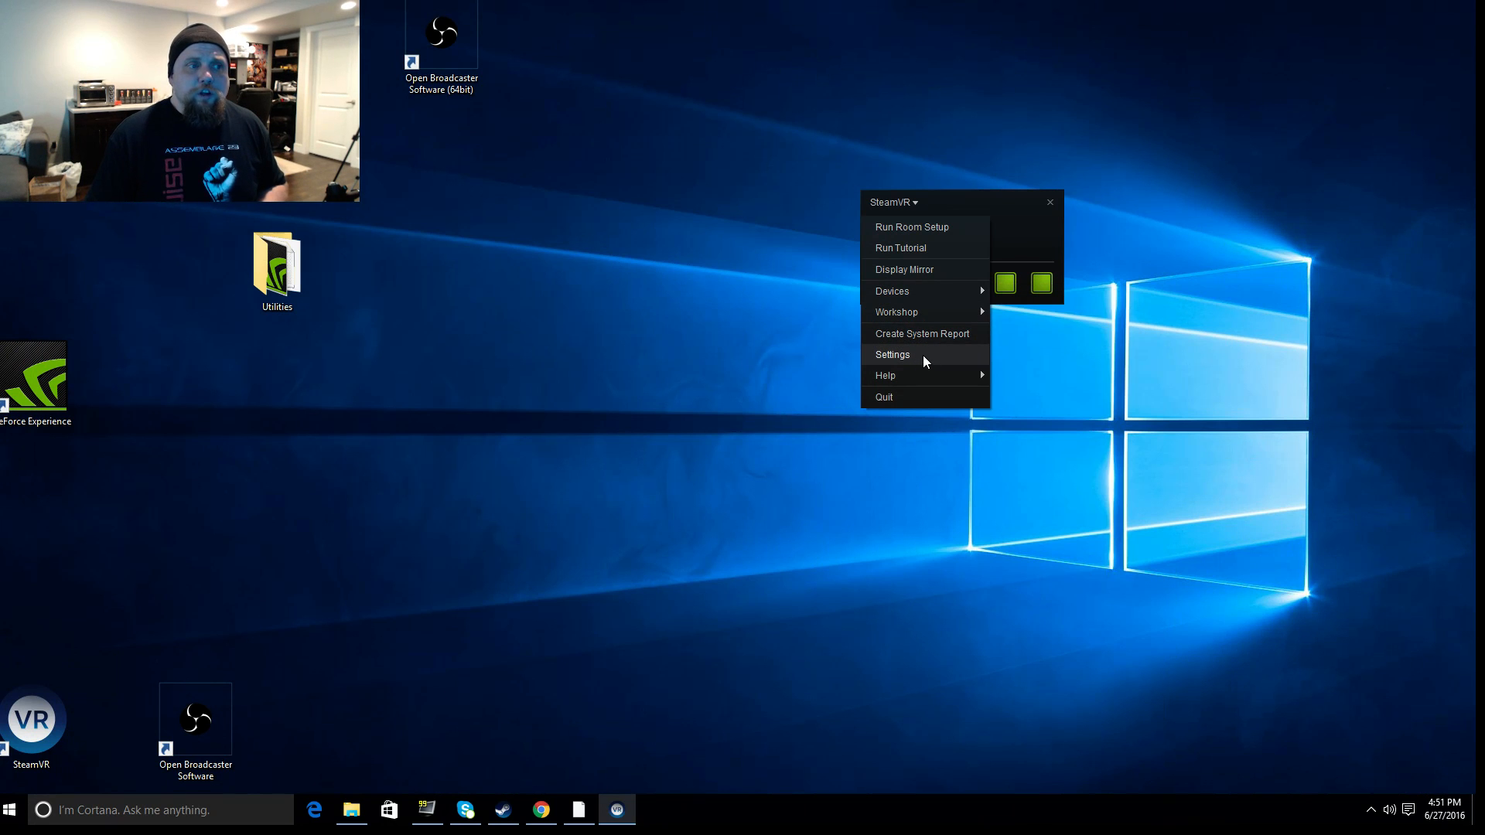
pyautogui.click(890, 354)
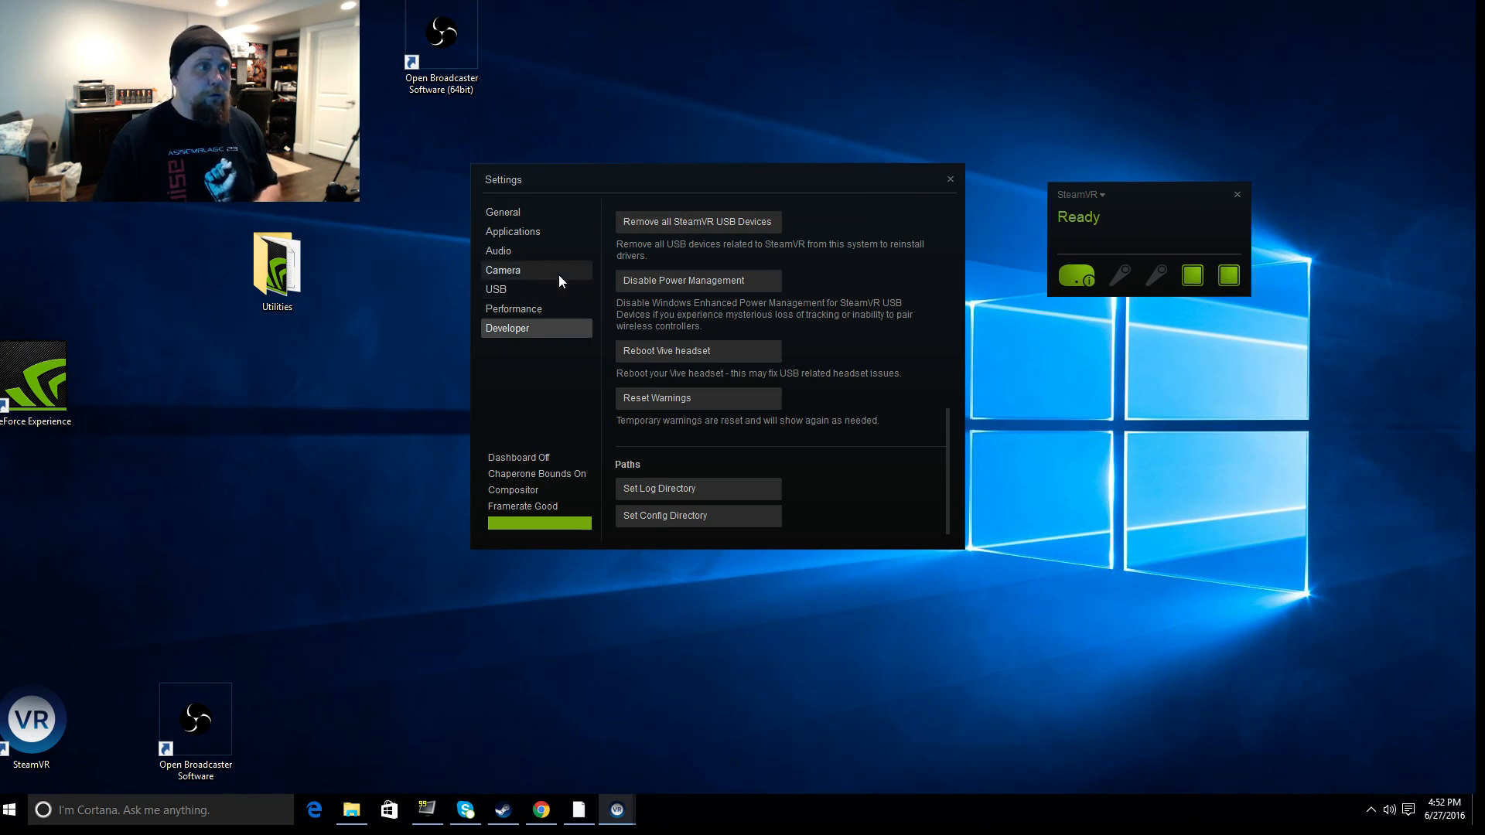
pyautogui.click(503, 212)
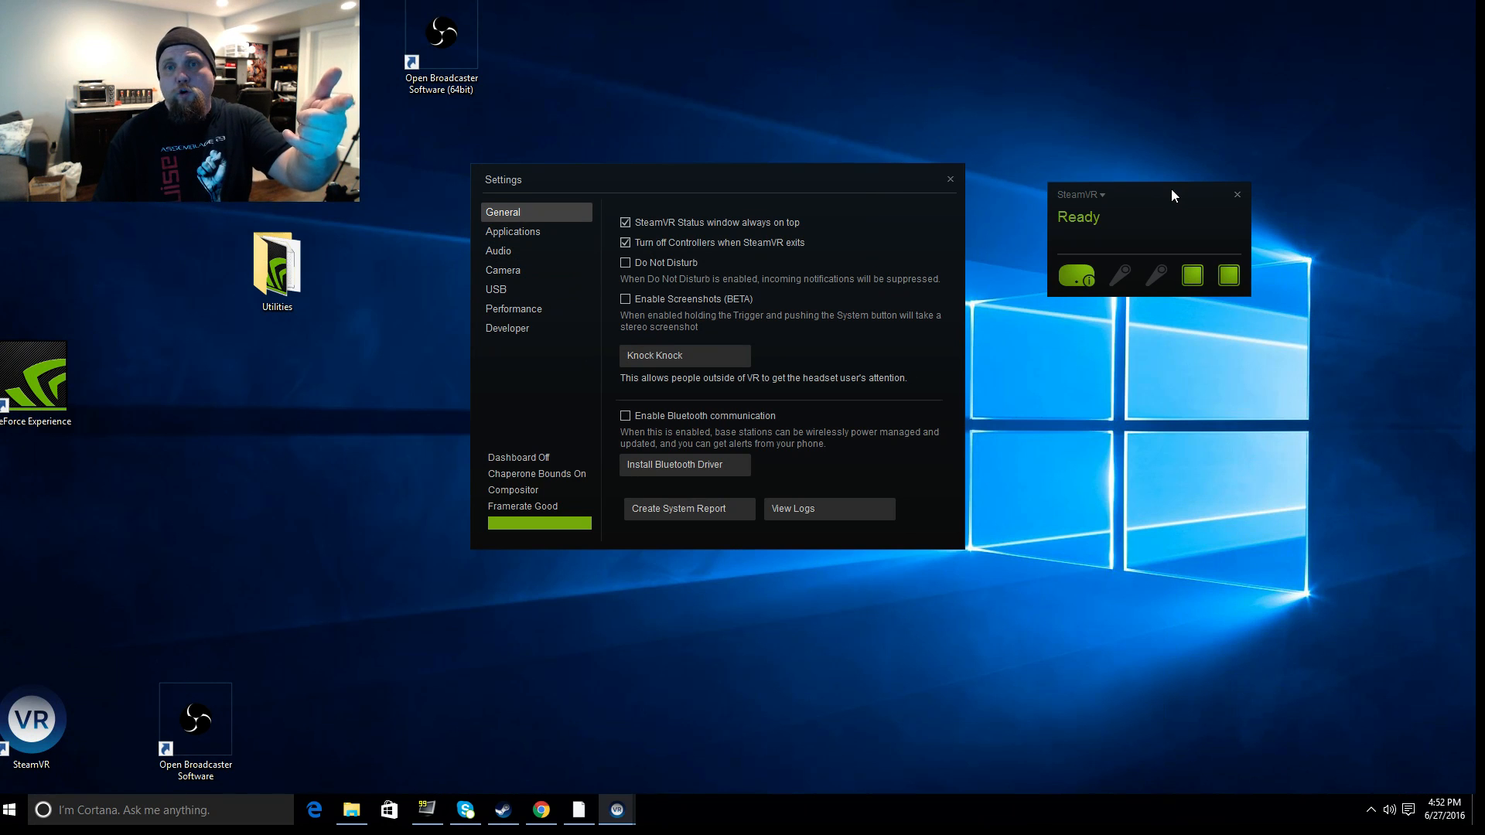
pyautogui.moveTo(1195, 224)
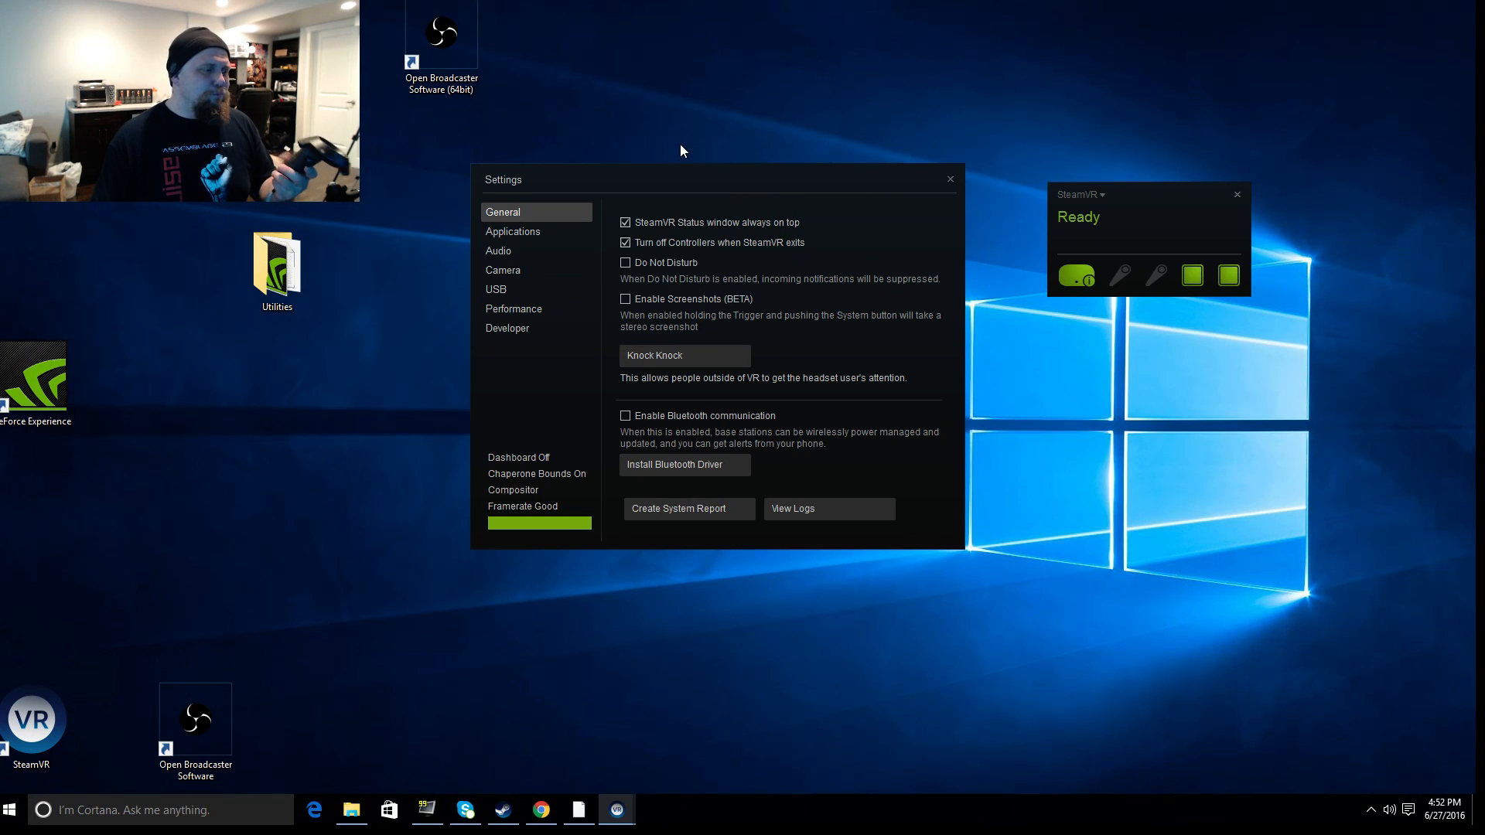
pyautogui.moveTo(588, 104)
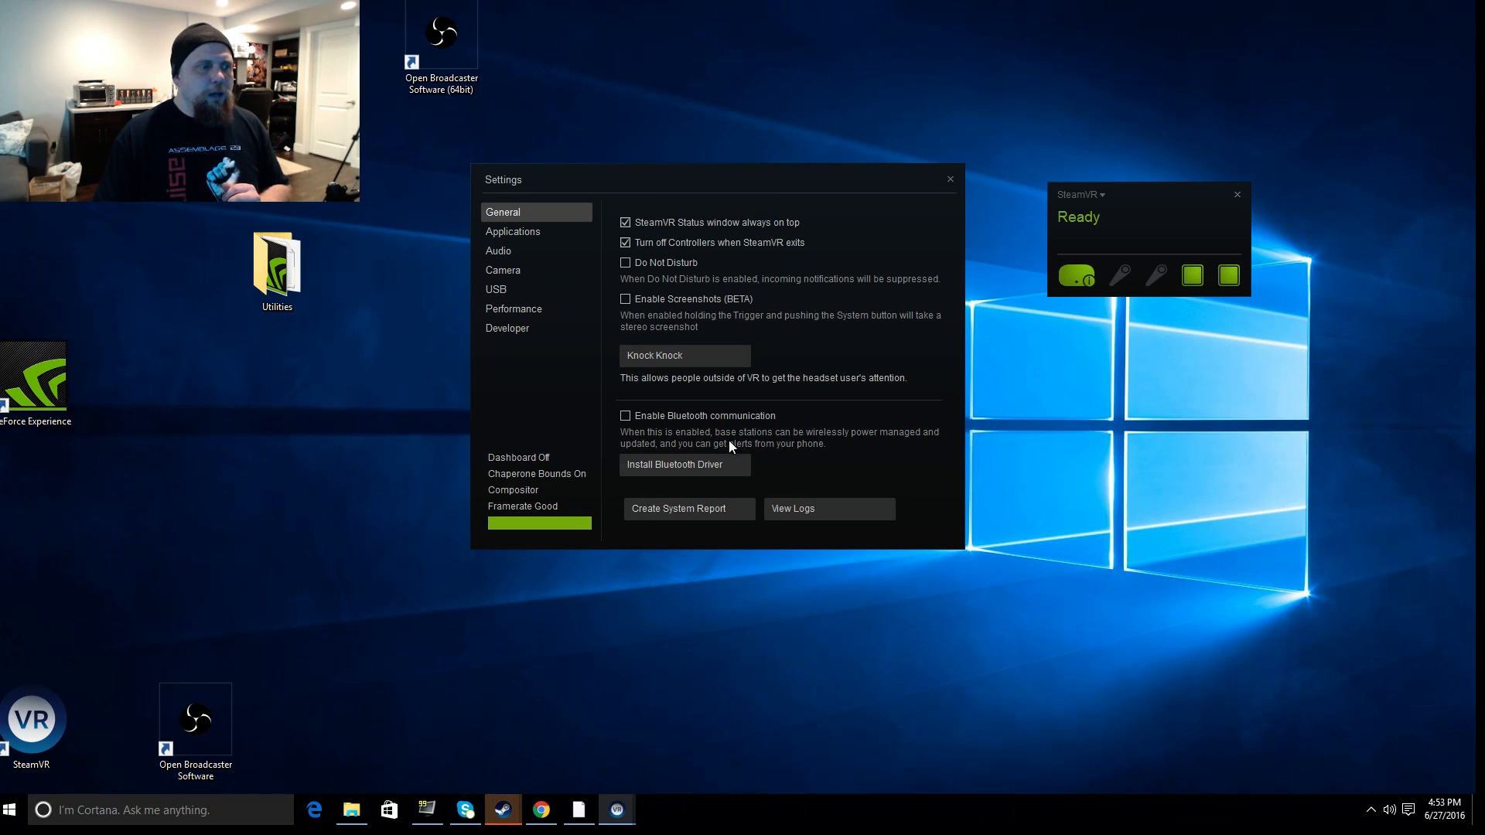
# Step through the Applications and Audio settings pages to reach the Camera page.
pyautogui.click(512, 231)
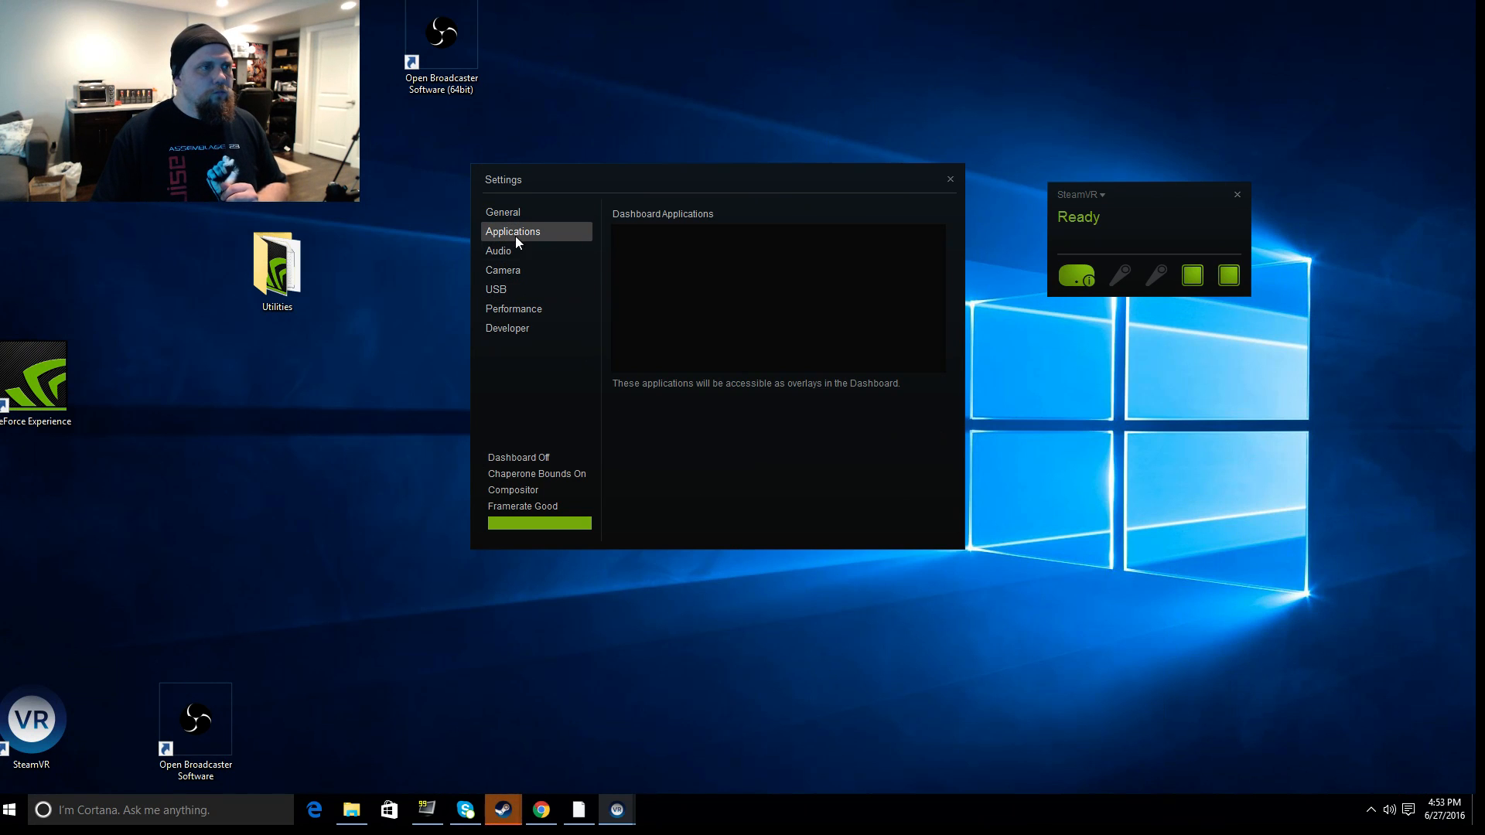
pyautogui.click(499, 251)
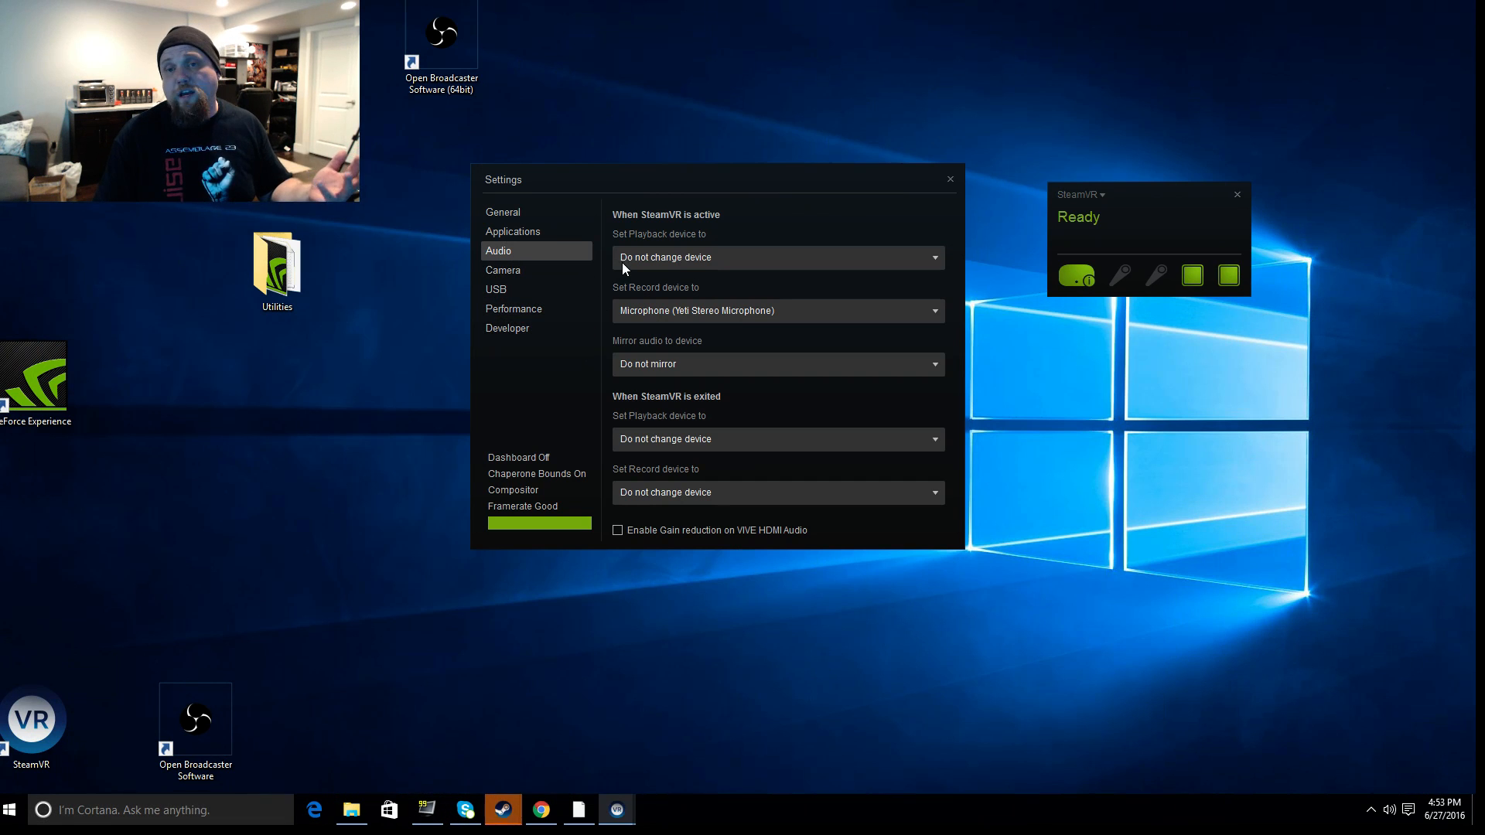
pyautogui.moveTo(607, 284)
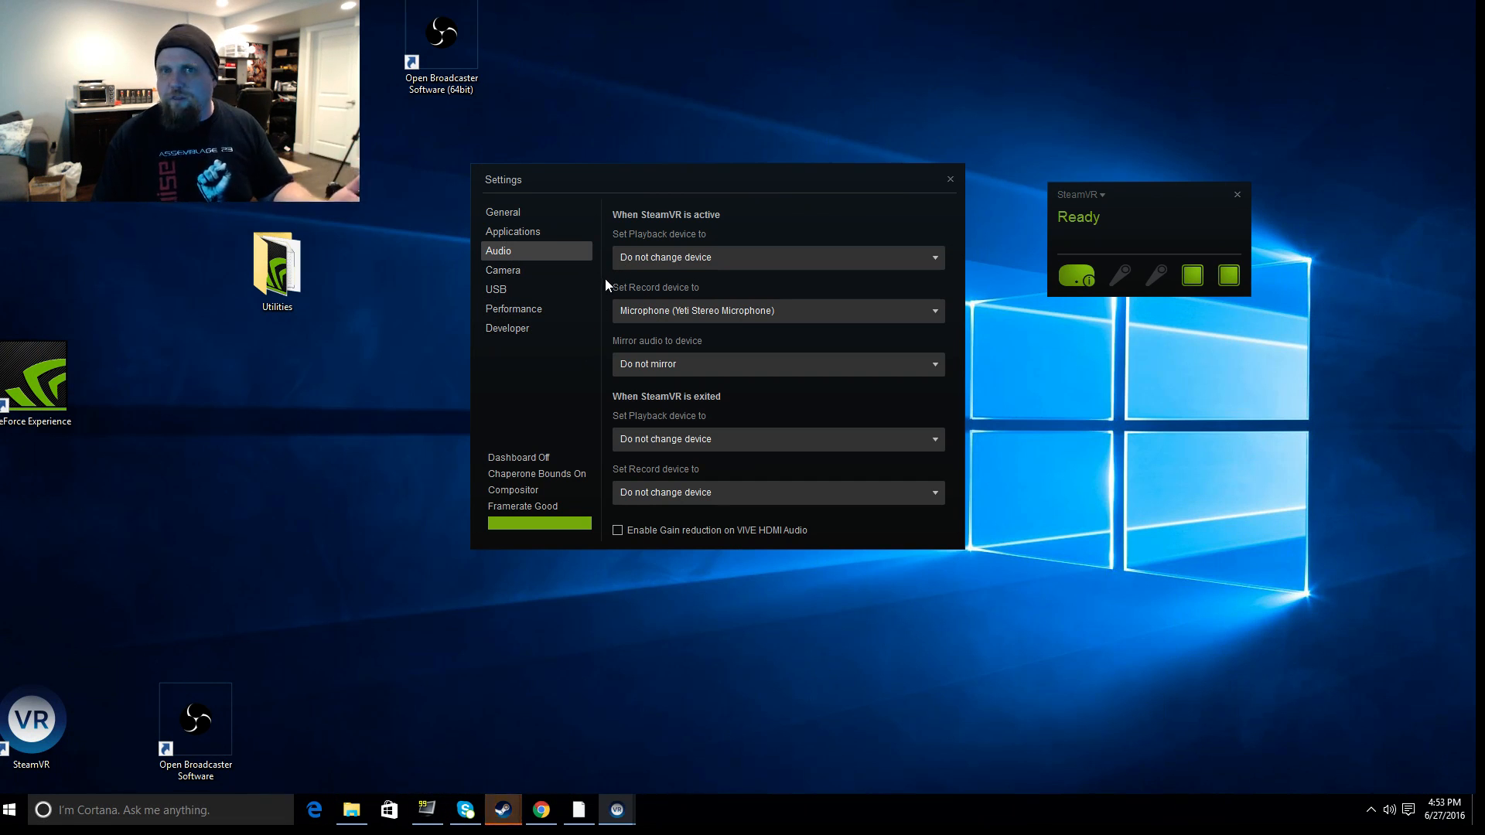
pyautogui.click(502, 270)
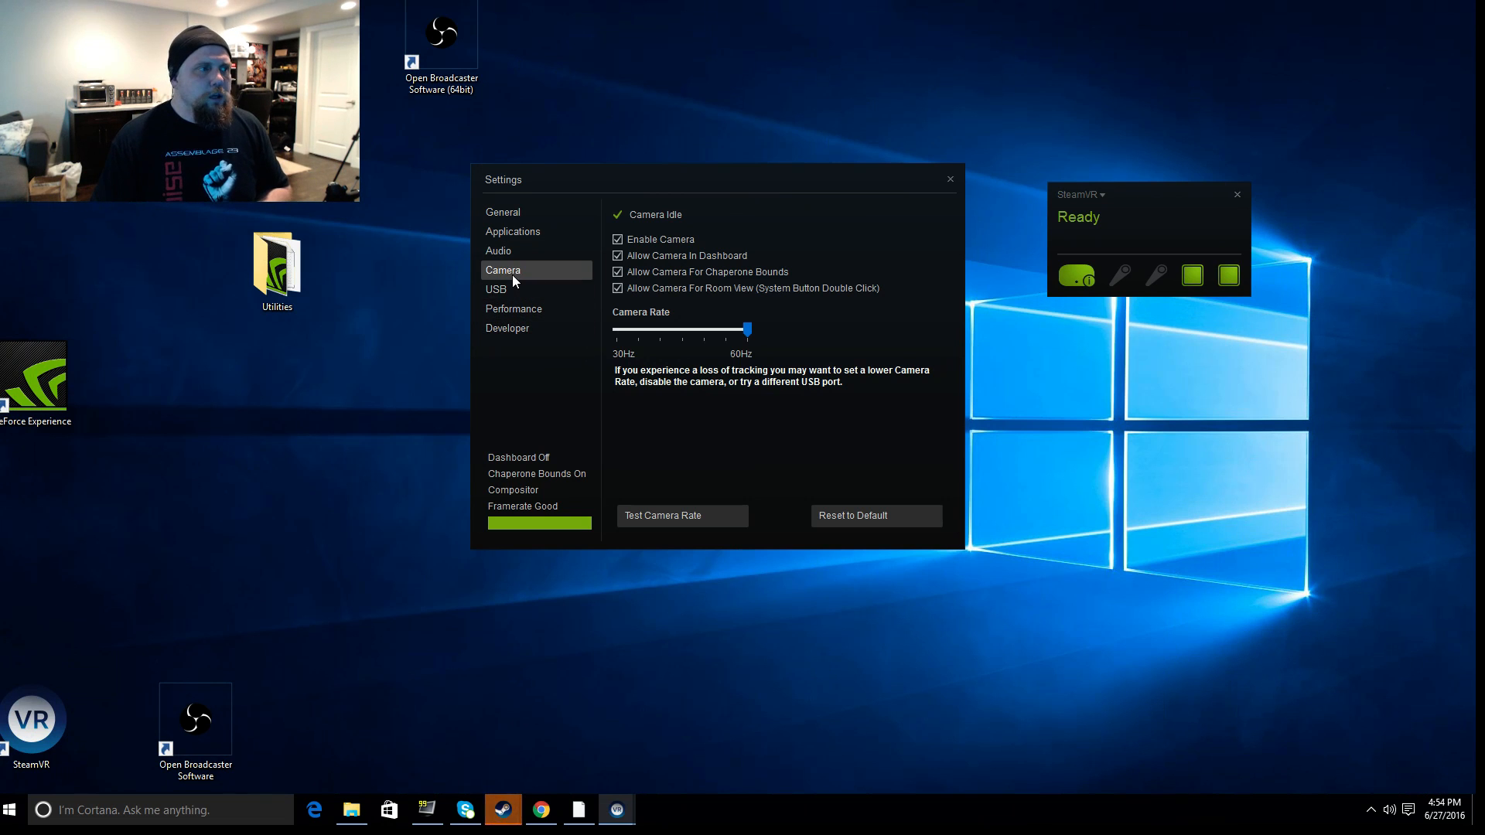
# View the USB device page, then switch to the Performance settings page.
pyautogui.click(497, 290)
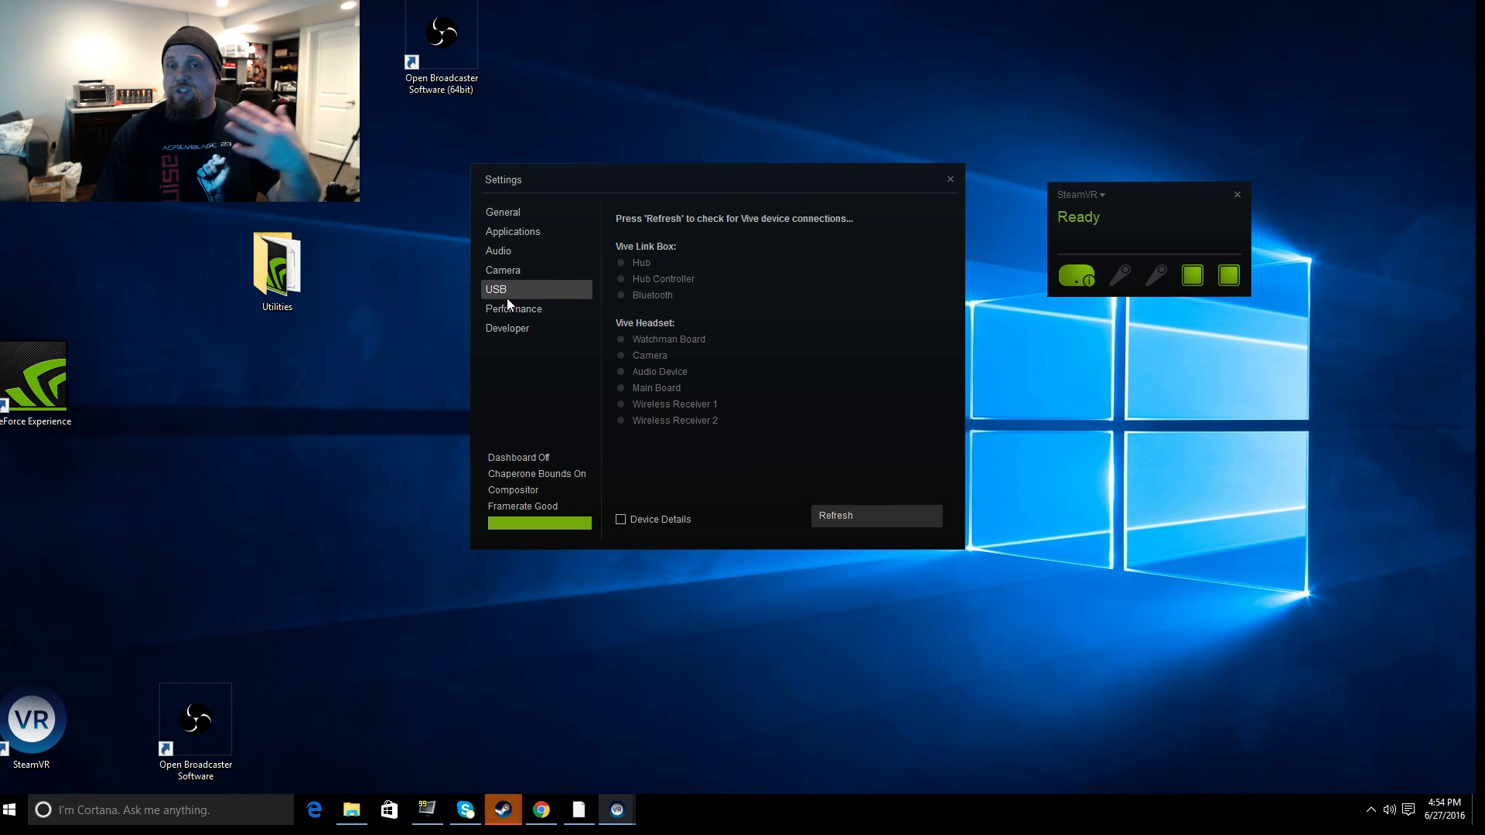
pyautogui.click(514, 309)
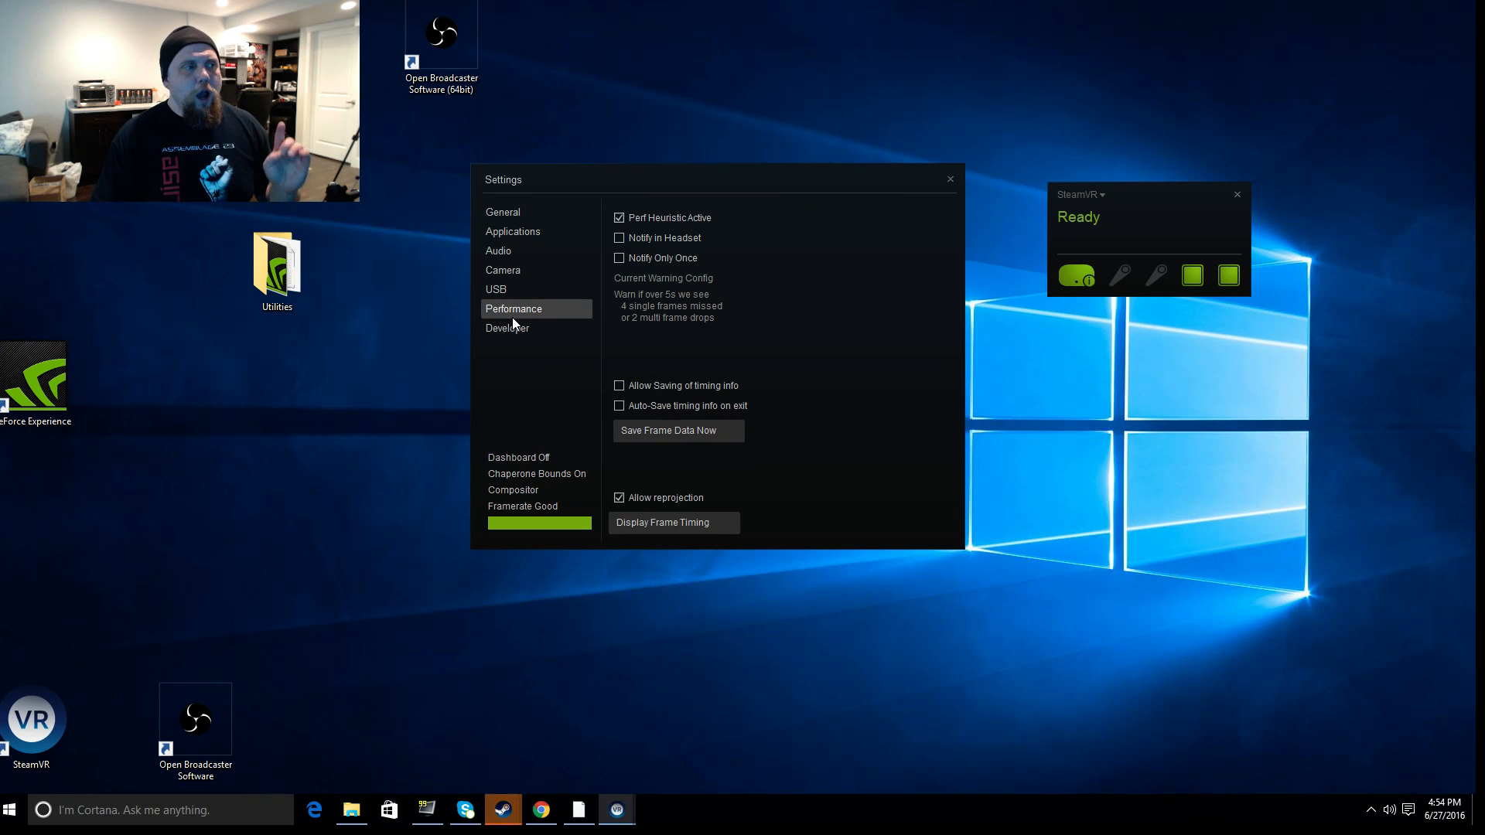
pyautogui.moveTo(667, 237)
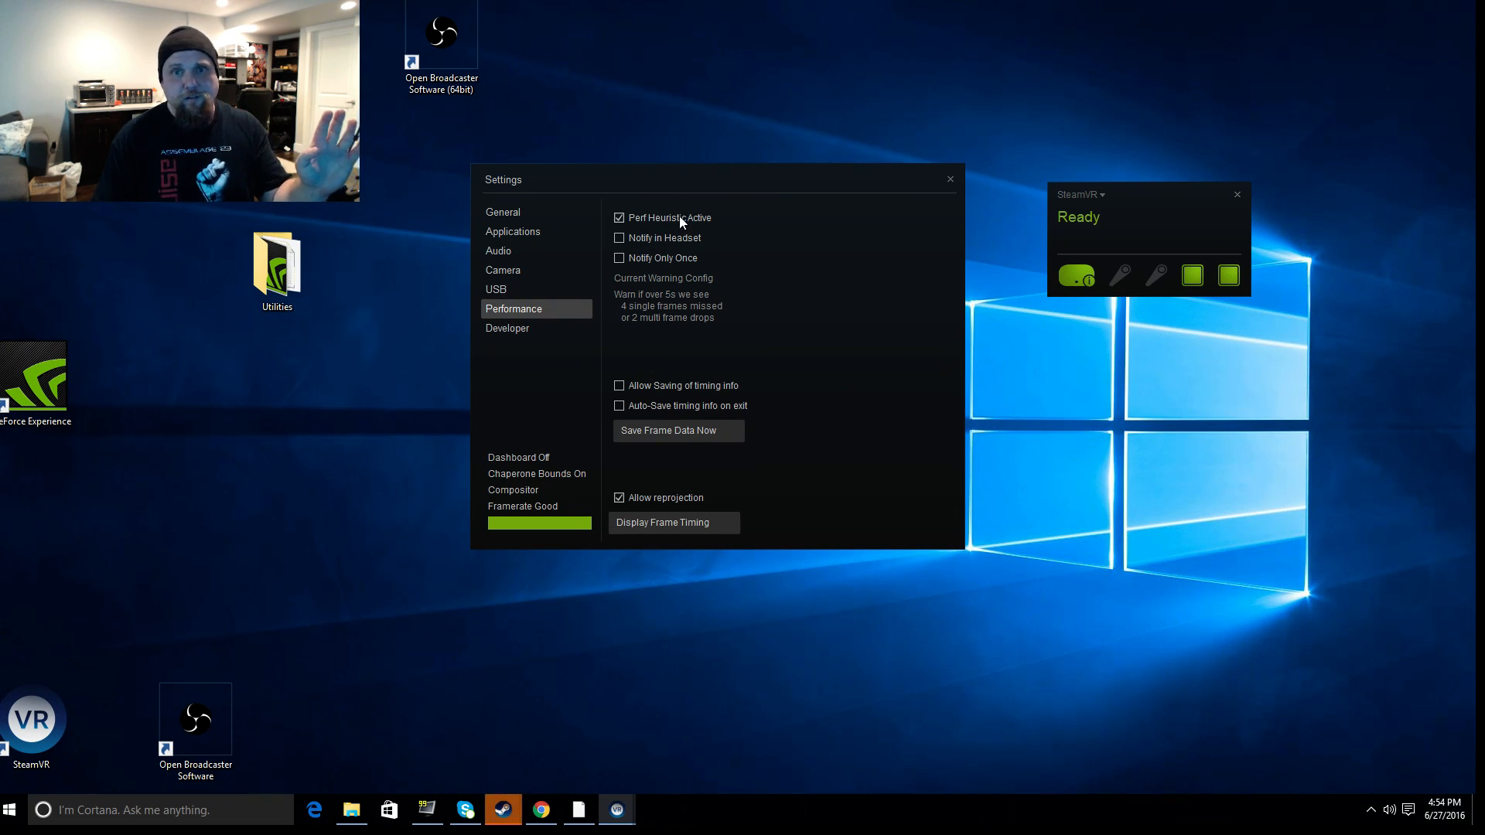
pyautogui.moveTo(694, 227)
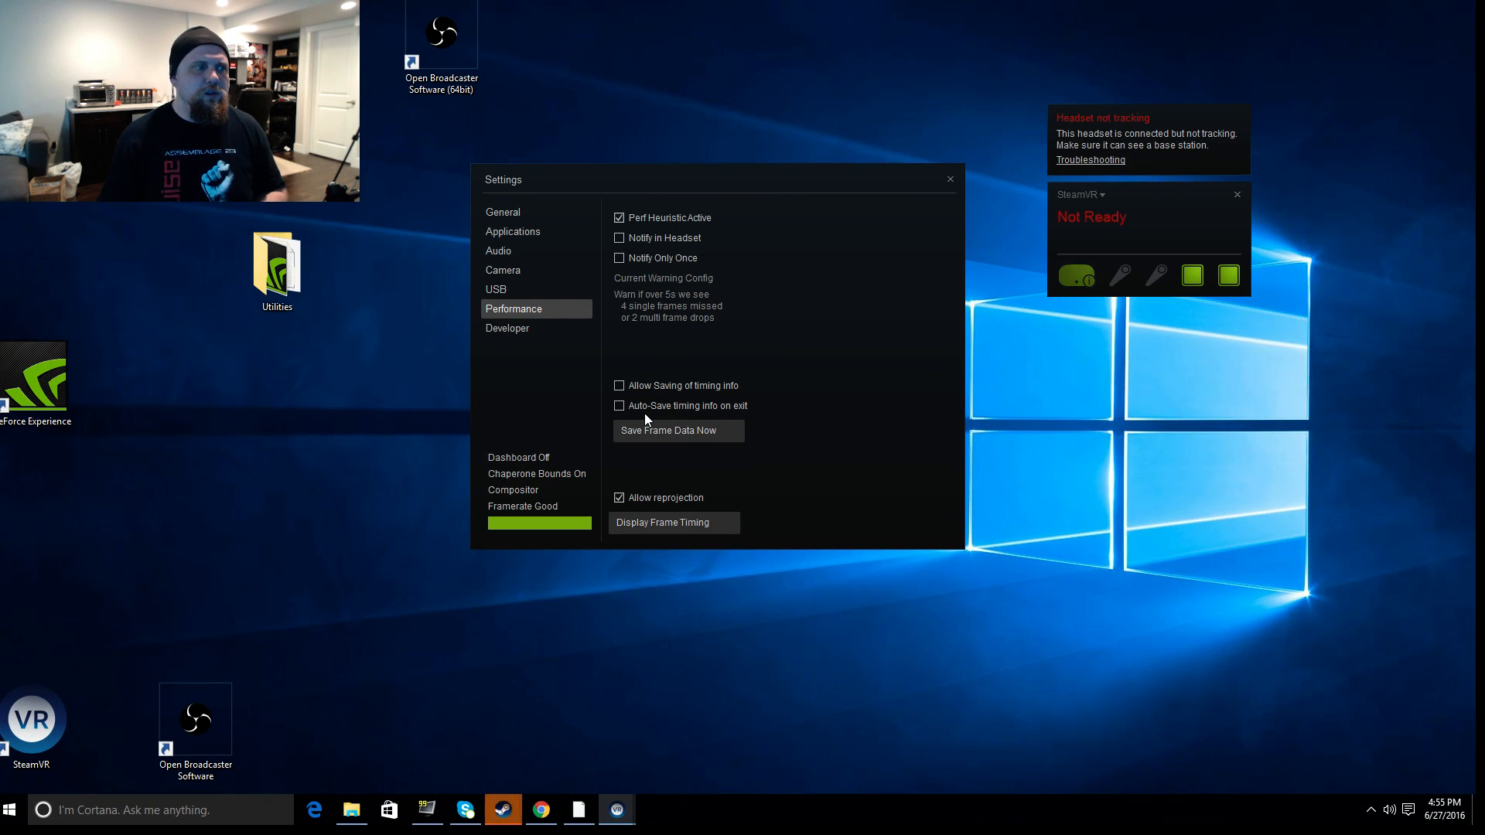
pyautogui.moveTo(507, 333)
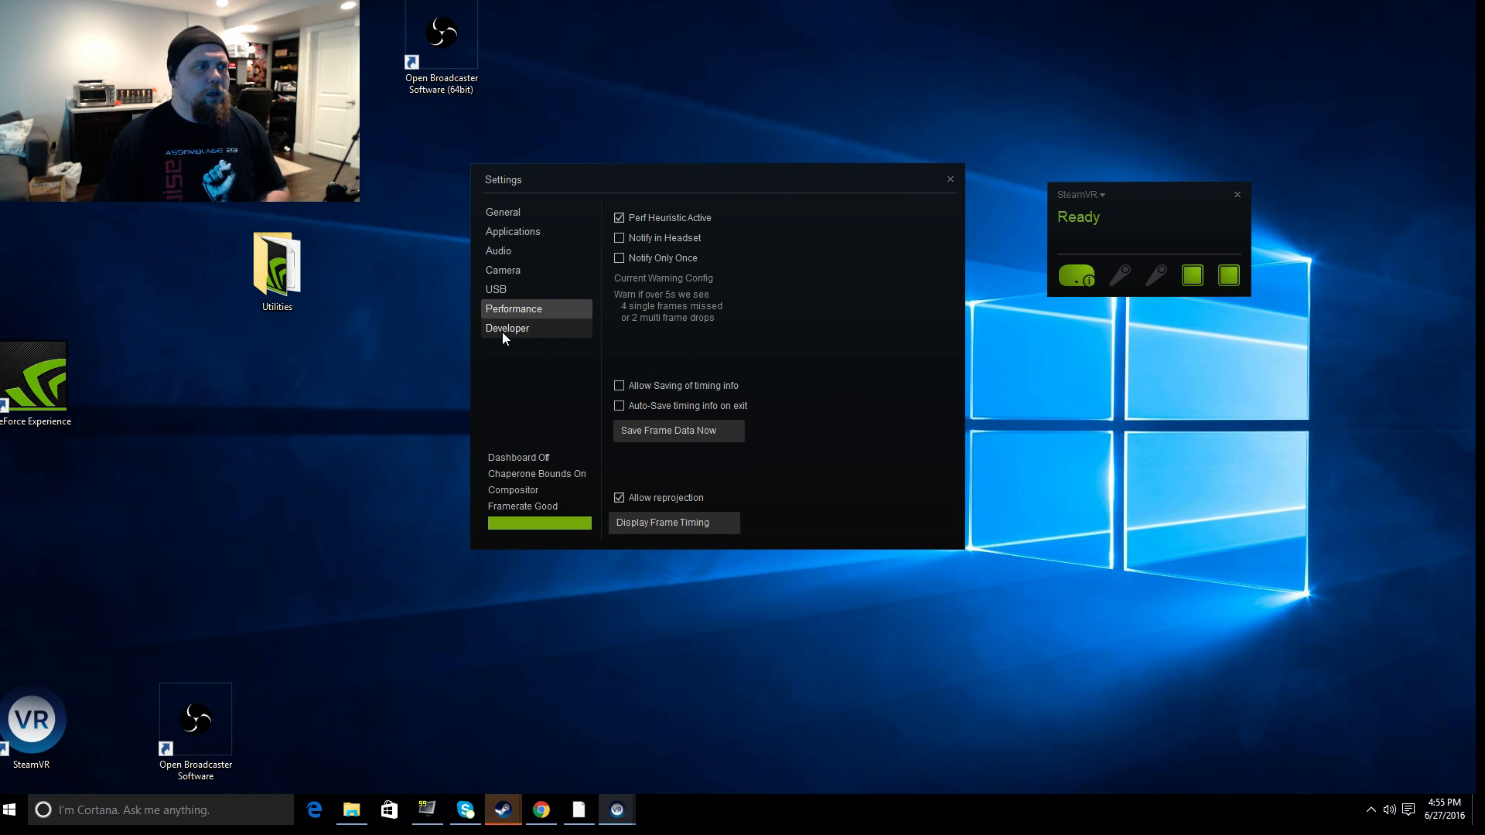
# Show the Developer settings page with its Reset and Paths options.
pyautogui.click(507, 328)
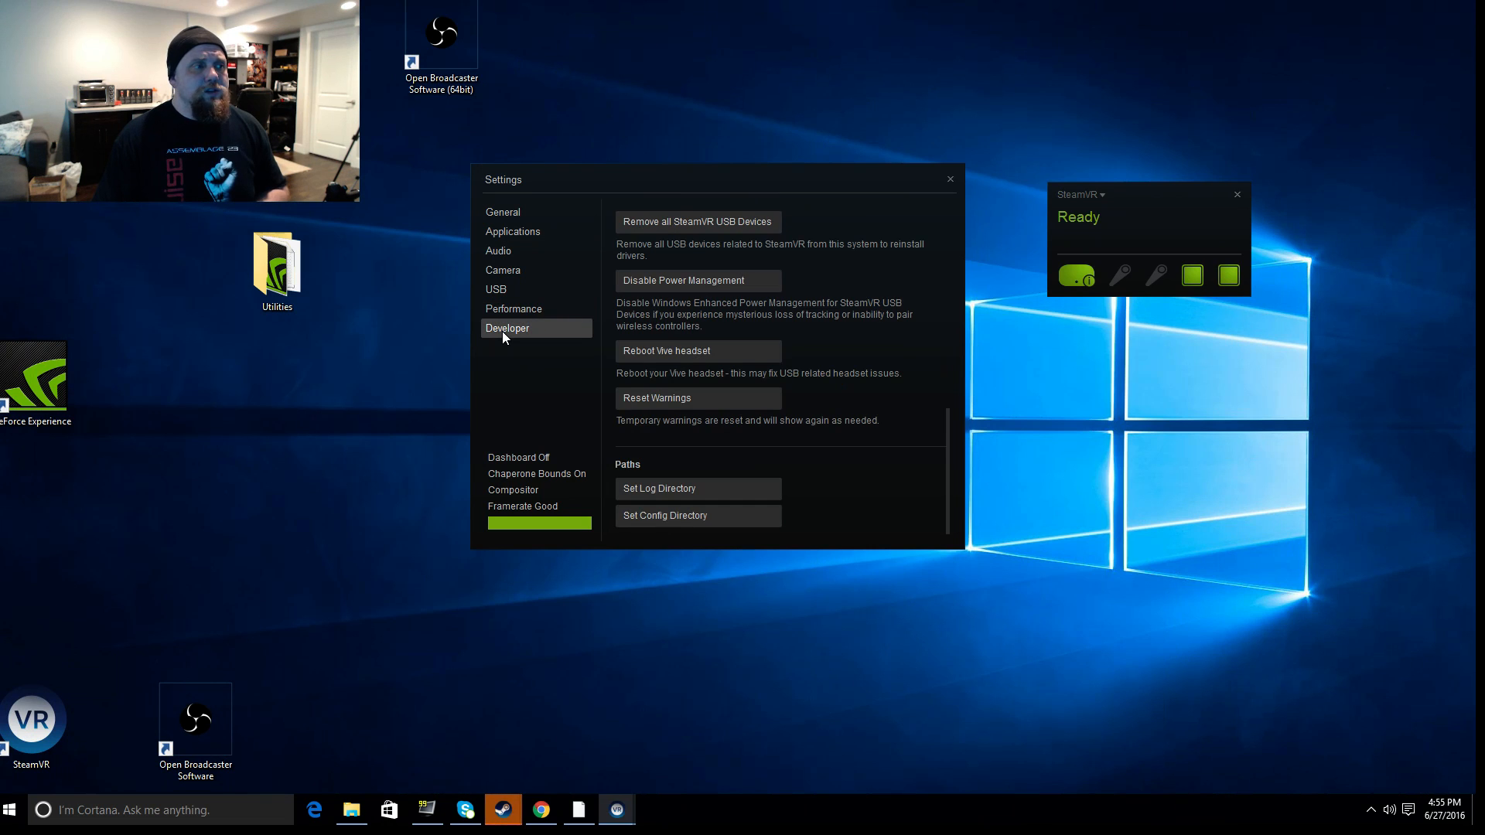
pyautogui.moveTo(781, 220)
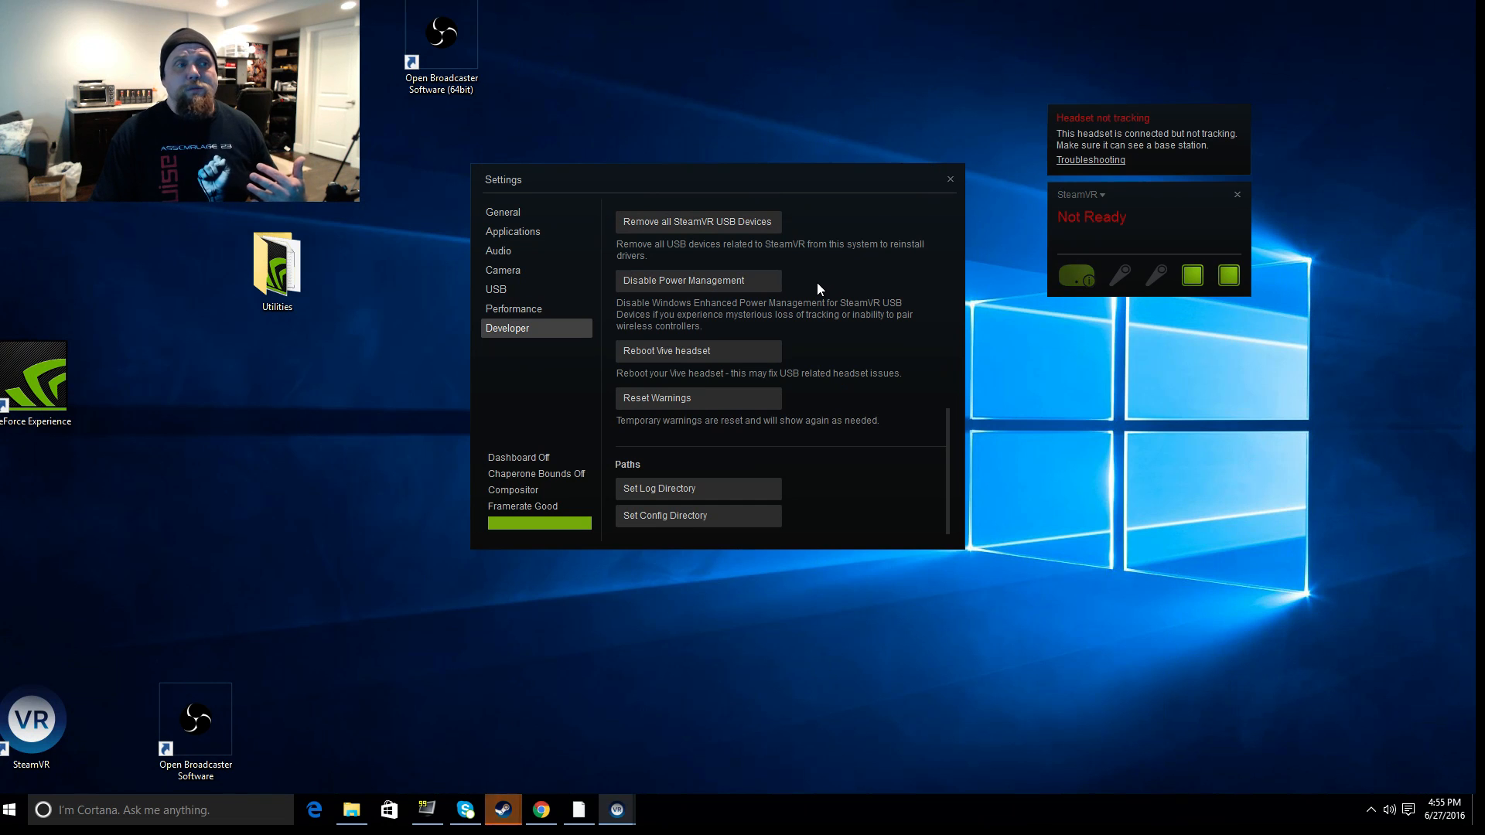
pyautogui.moveTo(806, 288)
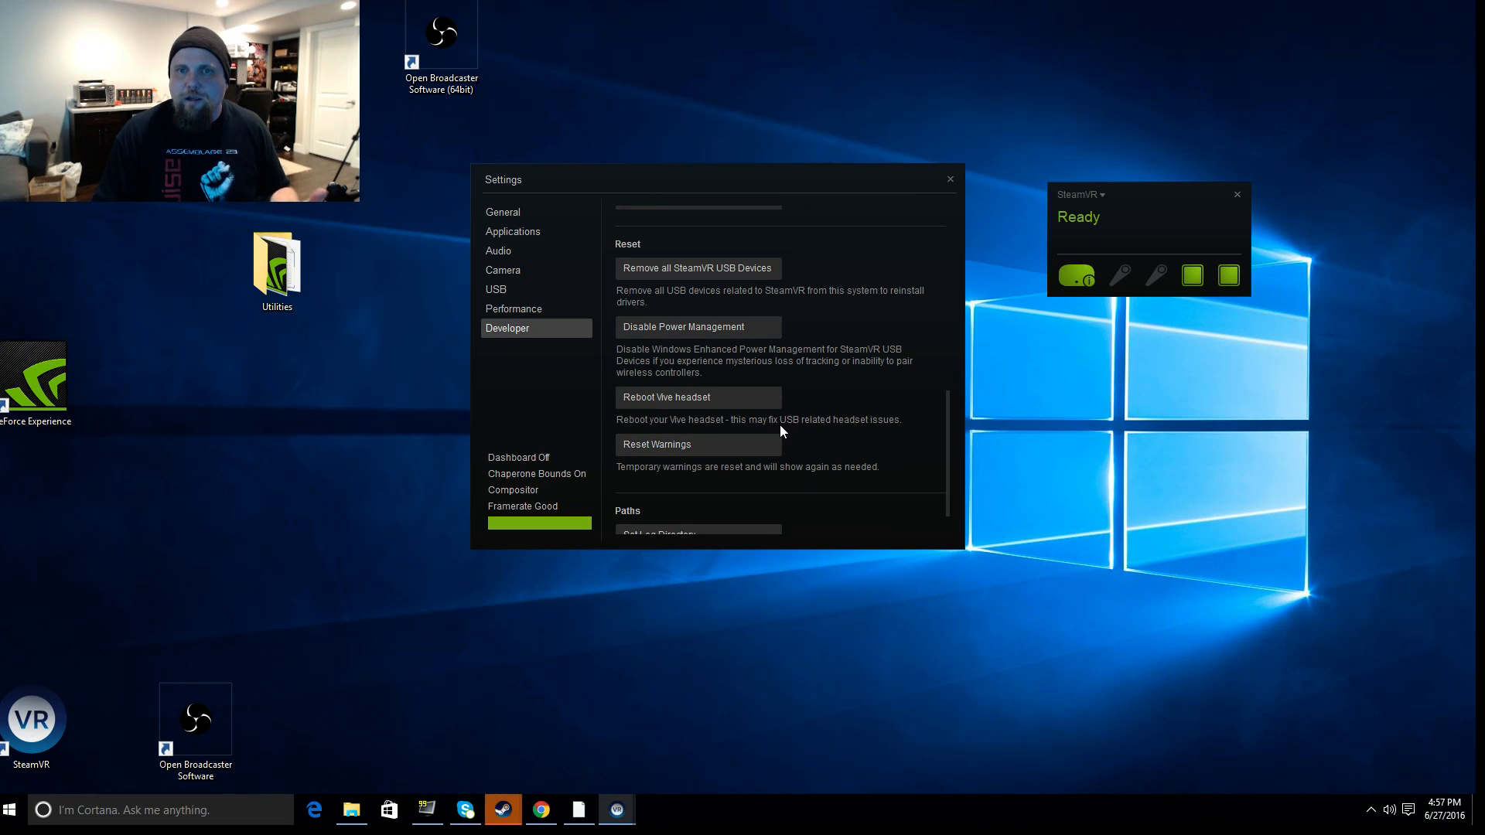
pyautogui.moveTo(752, 469)
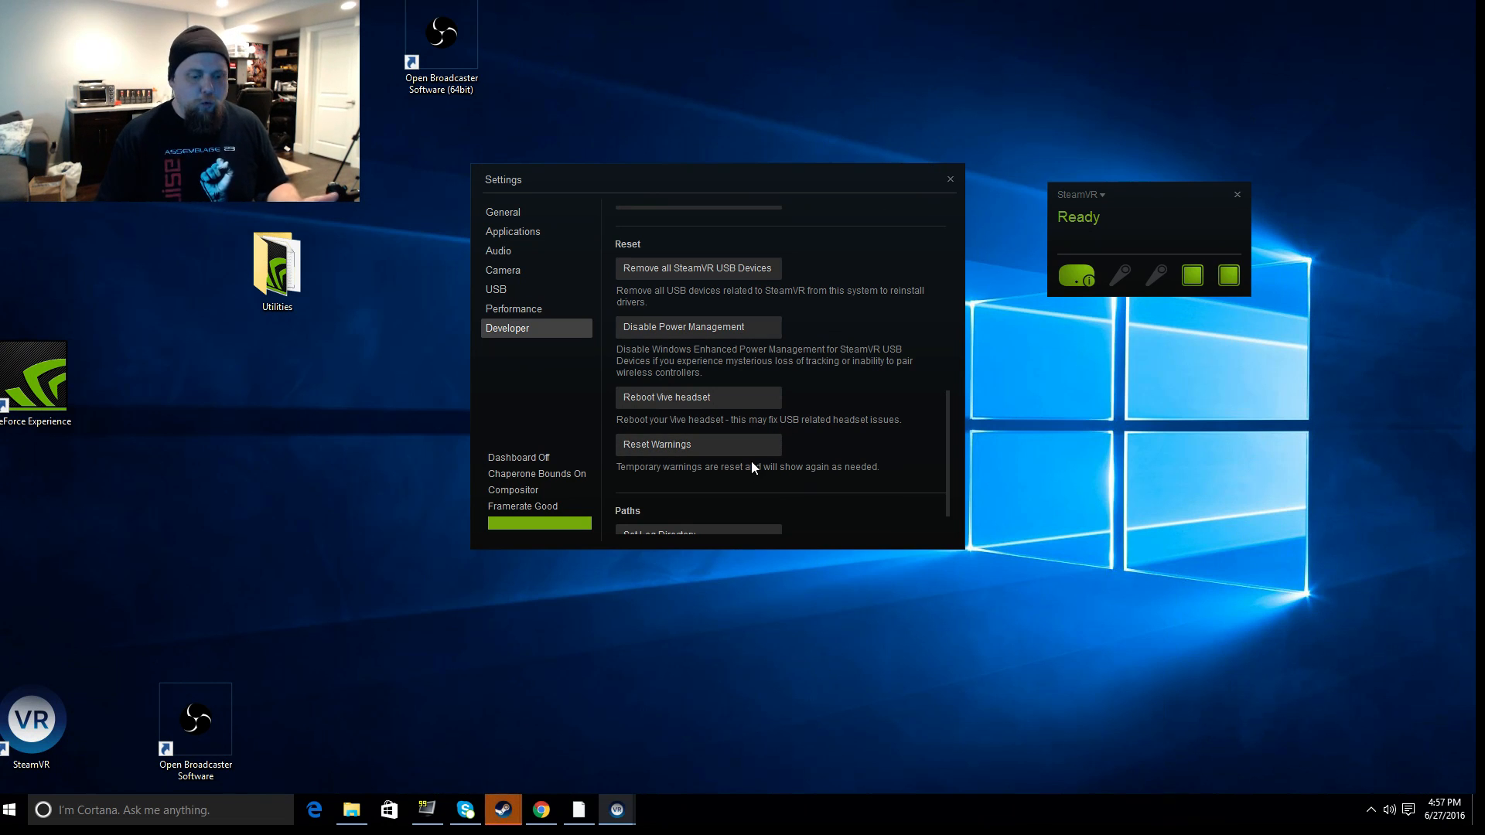